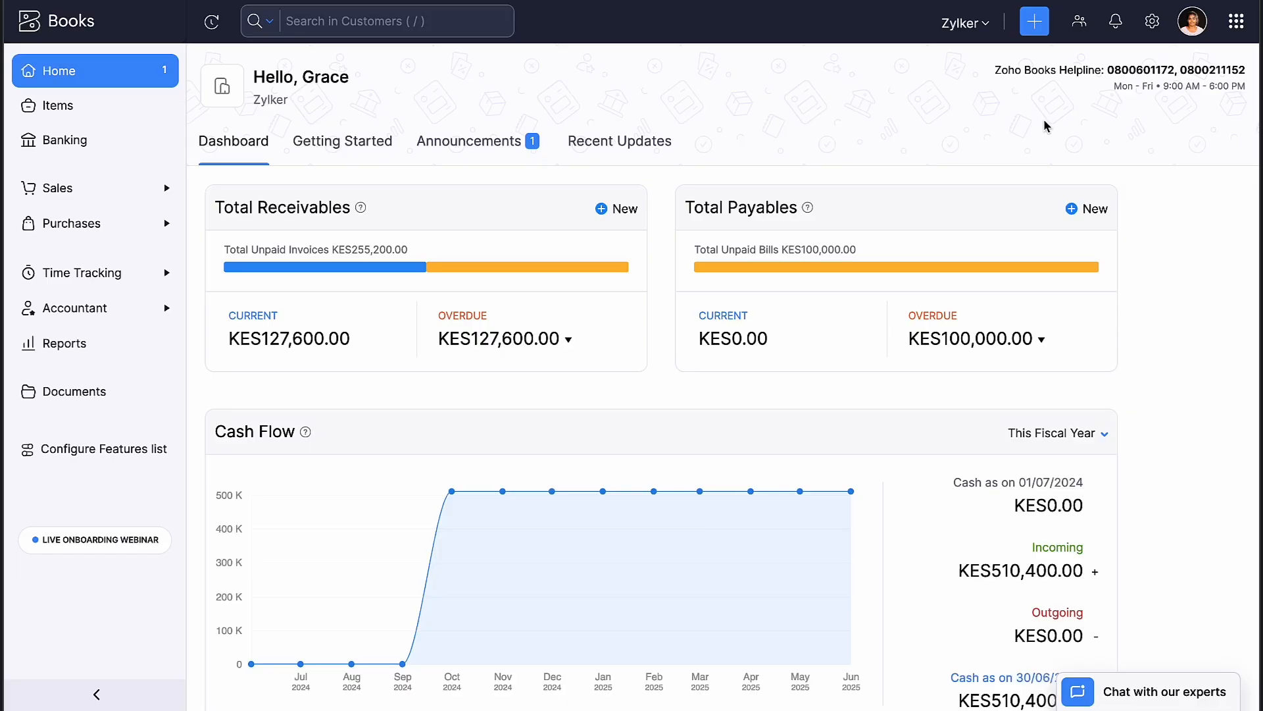
# Step: Go to All Settings and bring up the VAT settings under Taxes & Compliance
pyautogui.click(1150, 21)
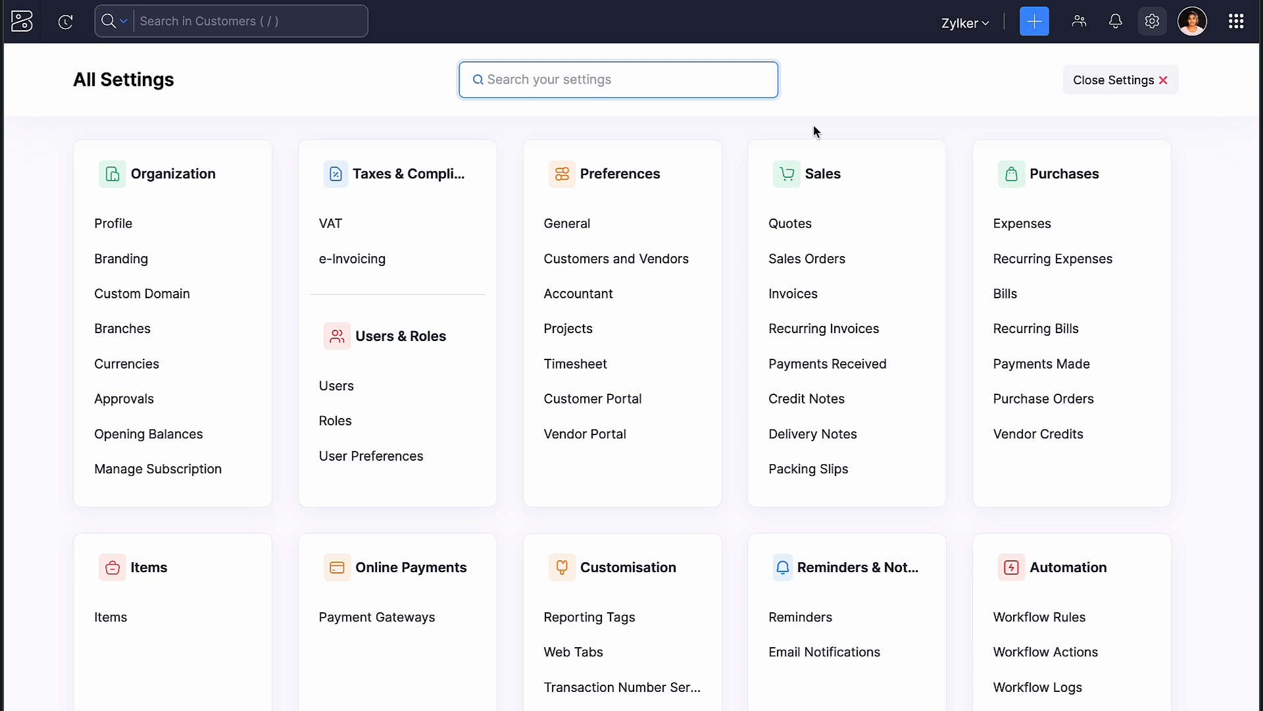
pyautogui.click(329, 224)
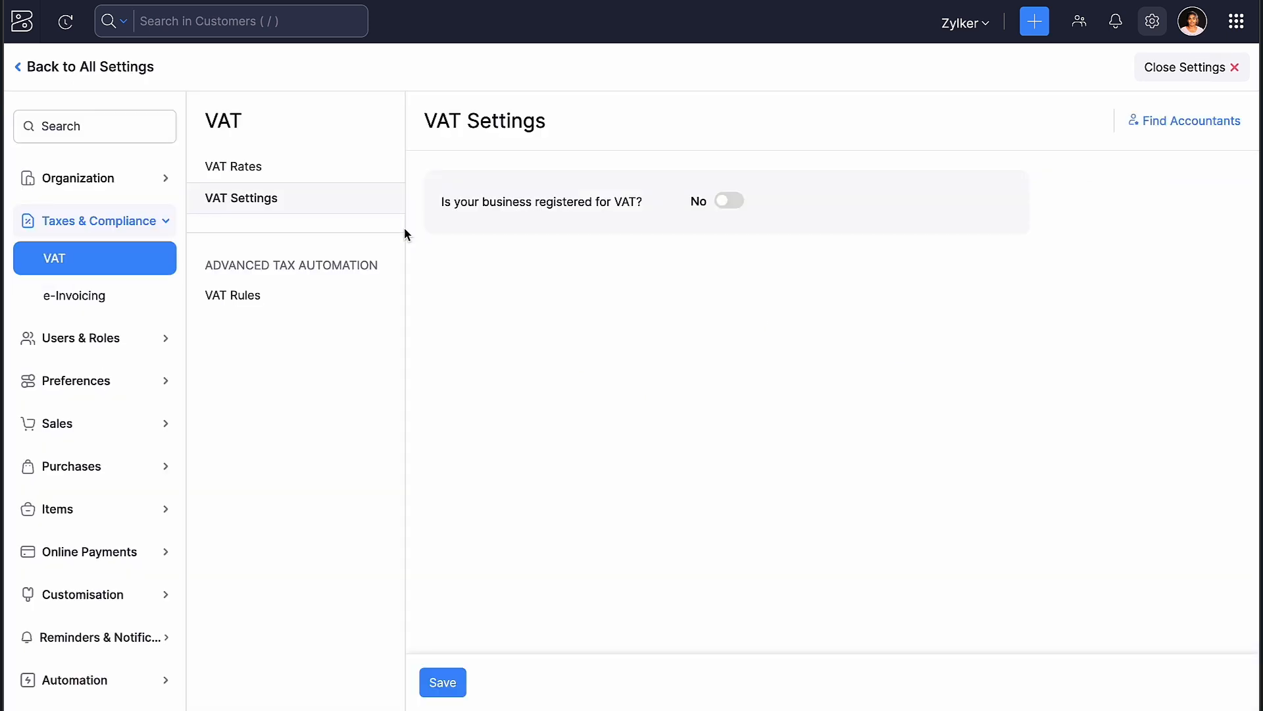
# Step: Mark the business VAT registered with PIN P700000070A, registered 01/07/2023, first return 31/10/2024, trade outside Kenya allowed
pyautogui.click(727, 200)
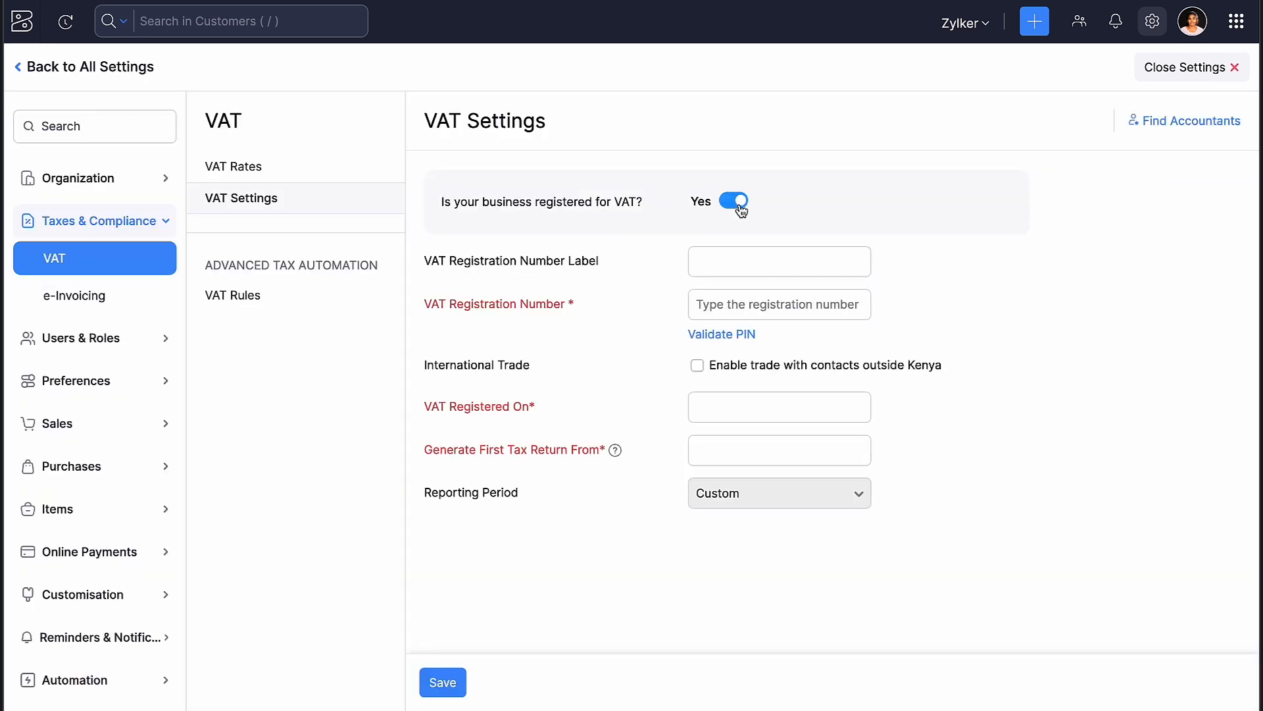
pyautogui.write('P700000070A')
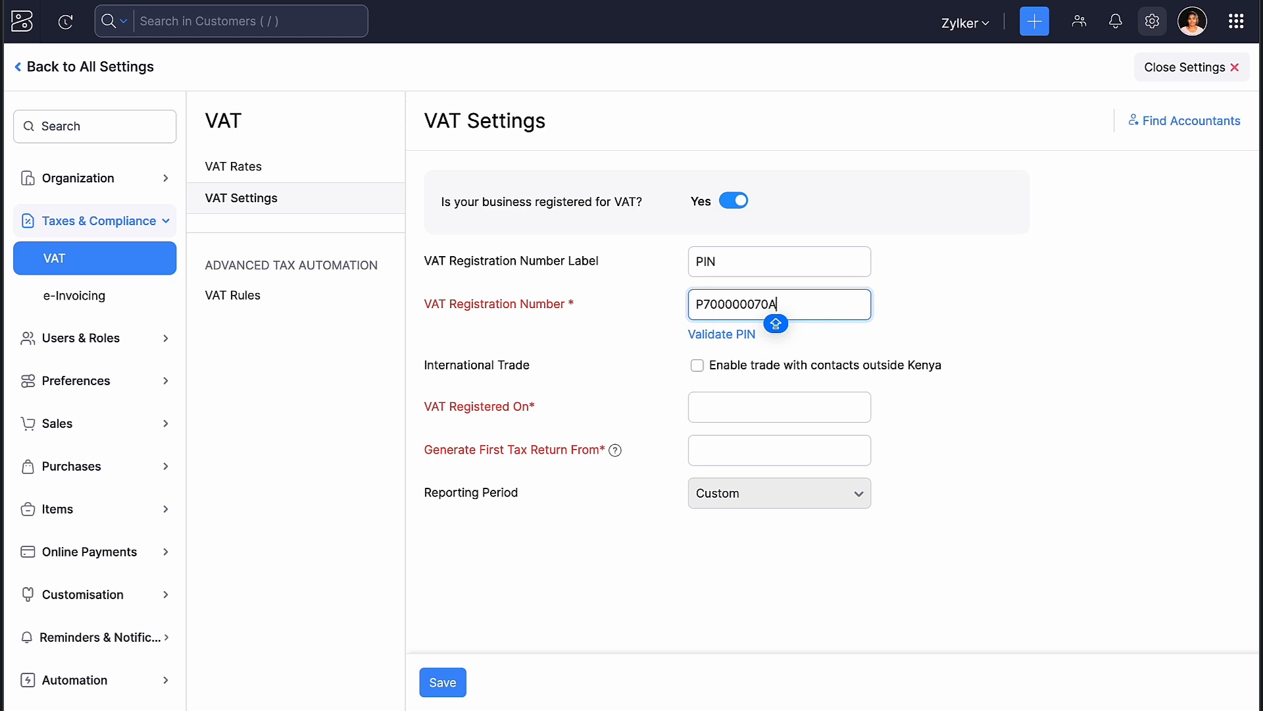
pyautogui.click(779, 407)
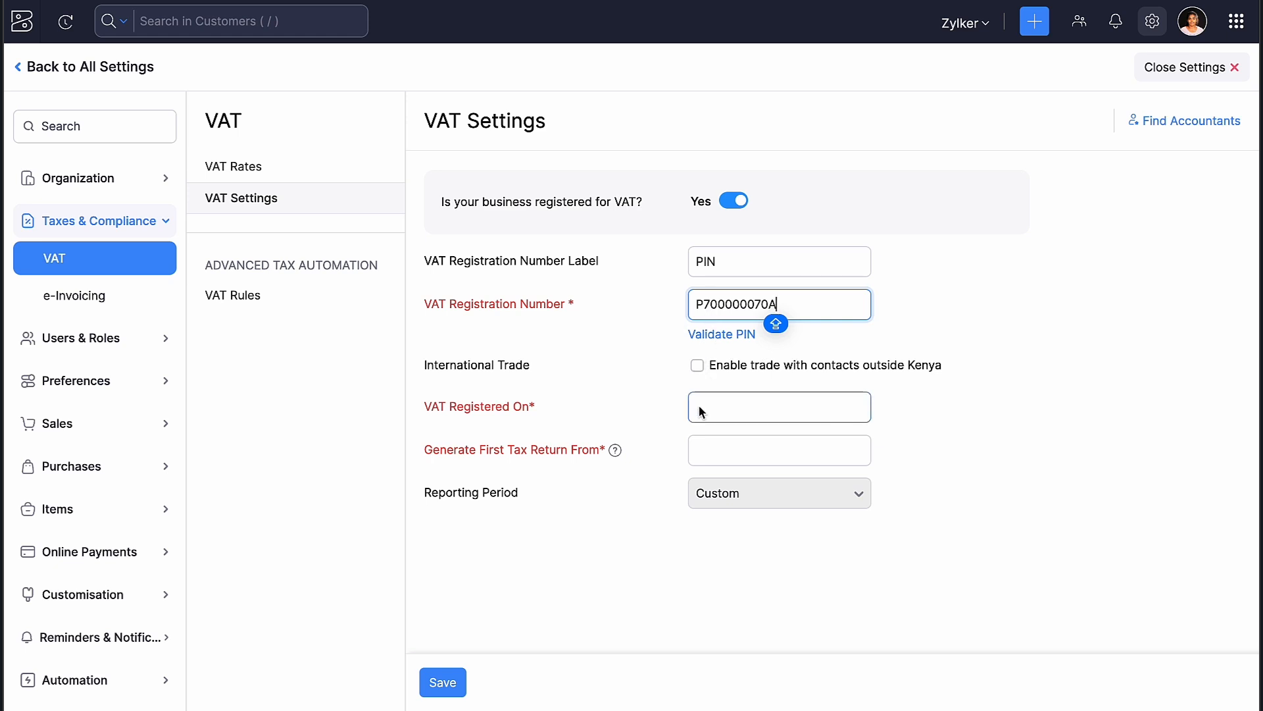
pyautogui.click(778, 407)
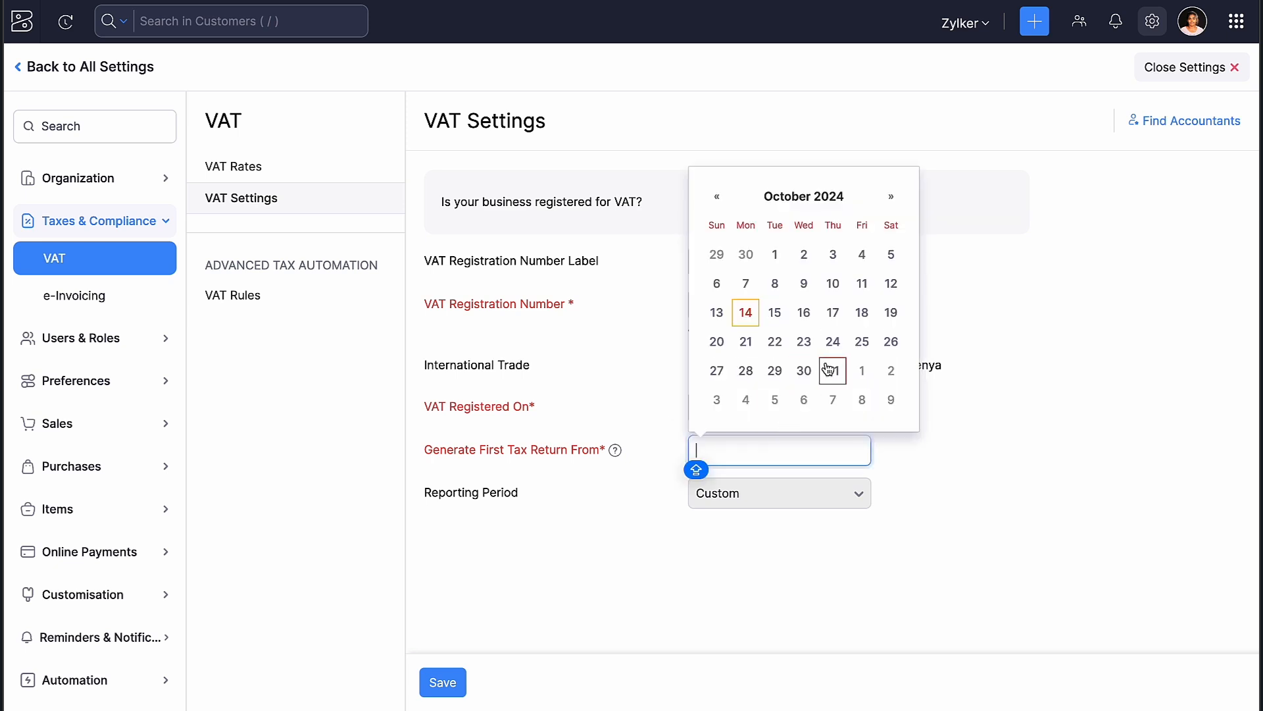
pyautogui.click(832, 372)
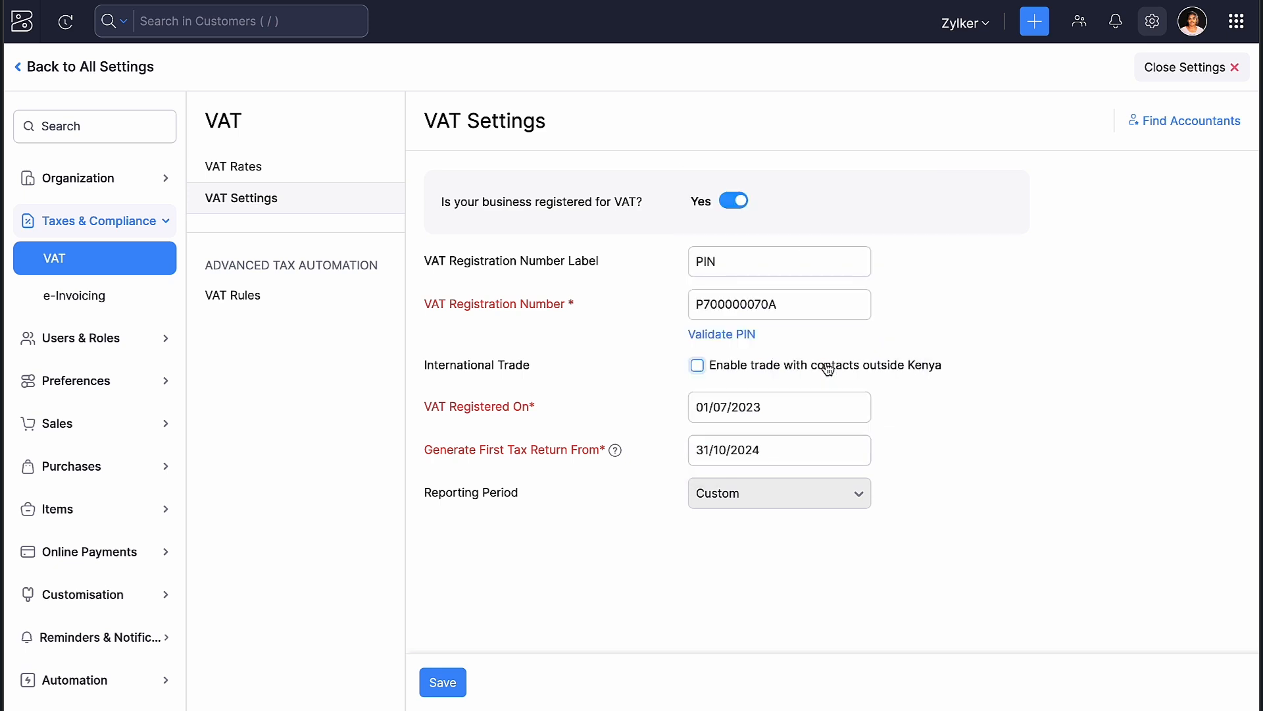
pyautogui.click(697, 364)
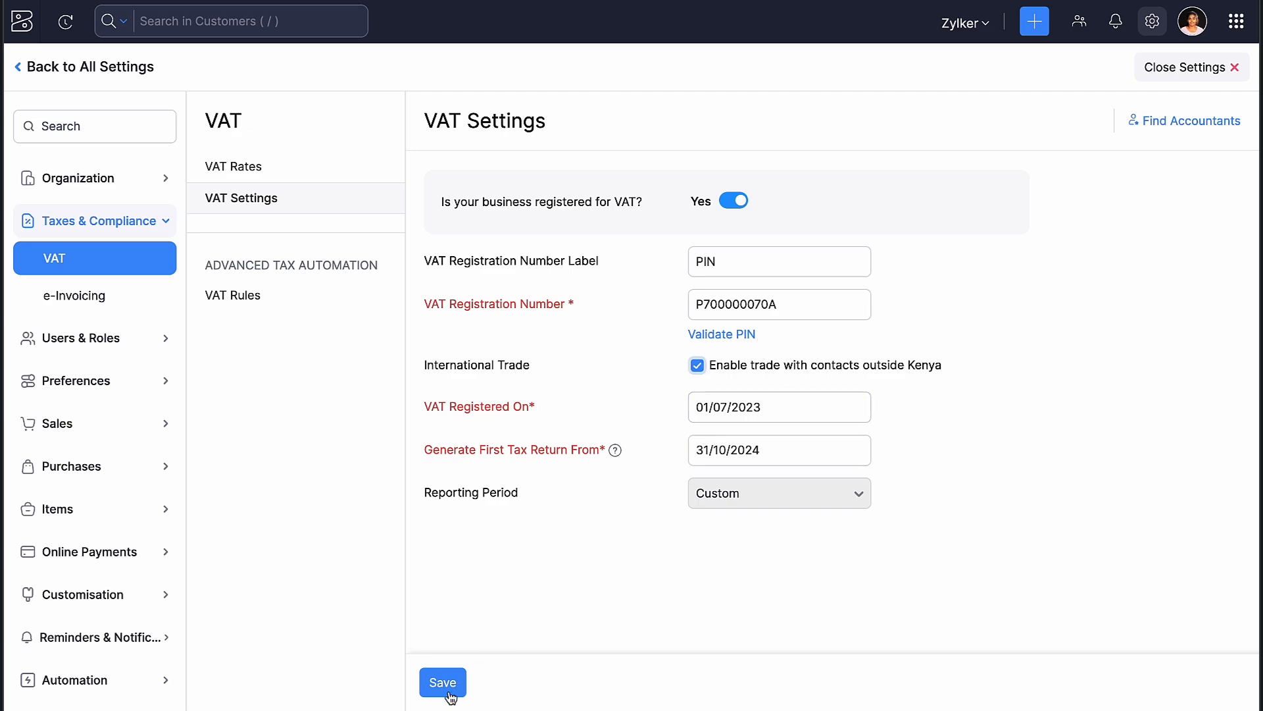
# Step: Save the VAT registration details and return to the Home dashboard
pyautogui.click(442, 682)
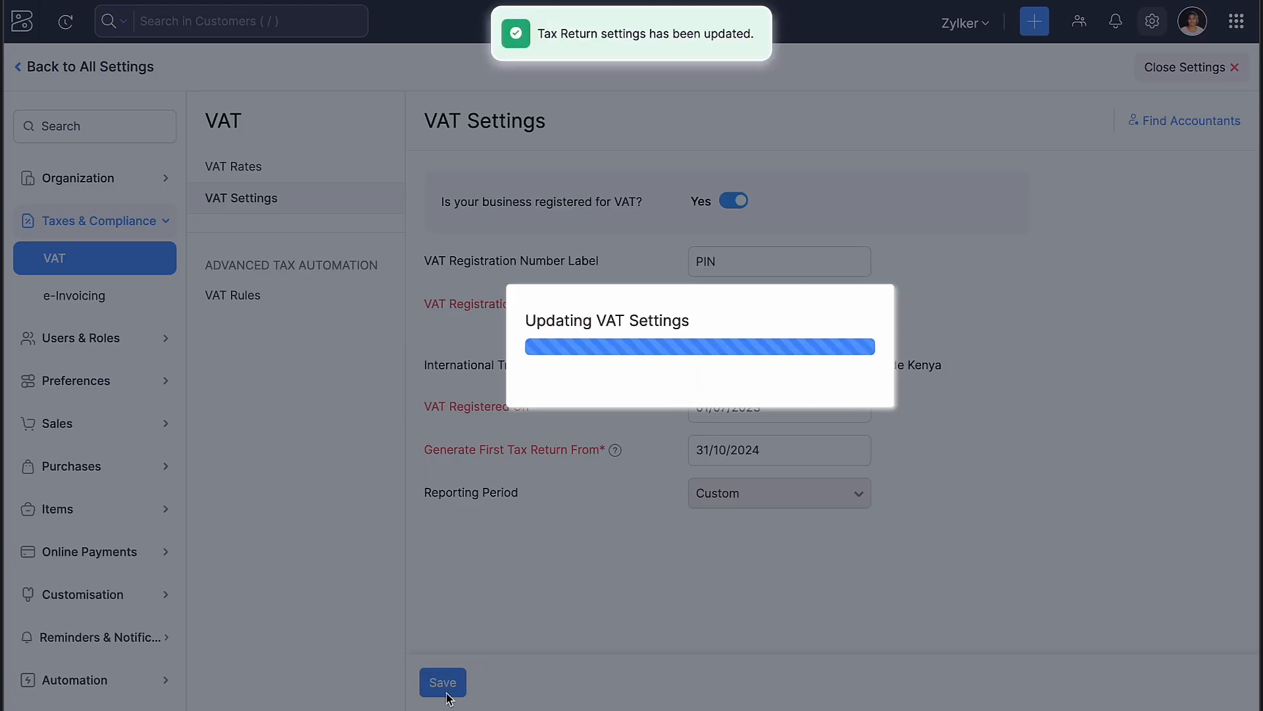
pyautogui.click(442, 681)
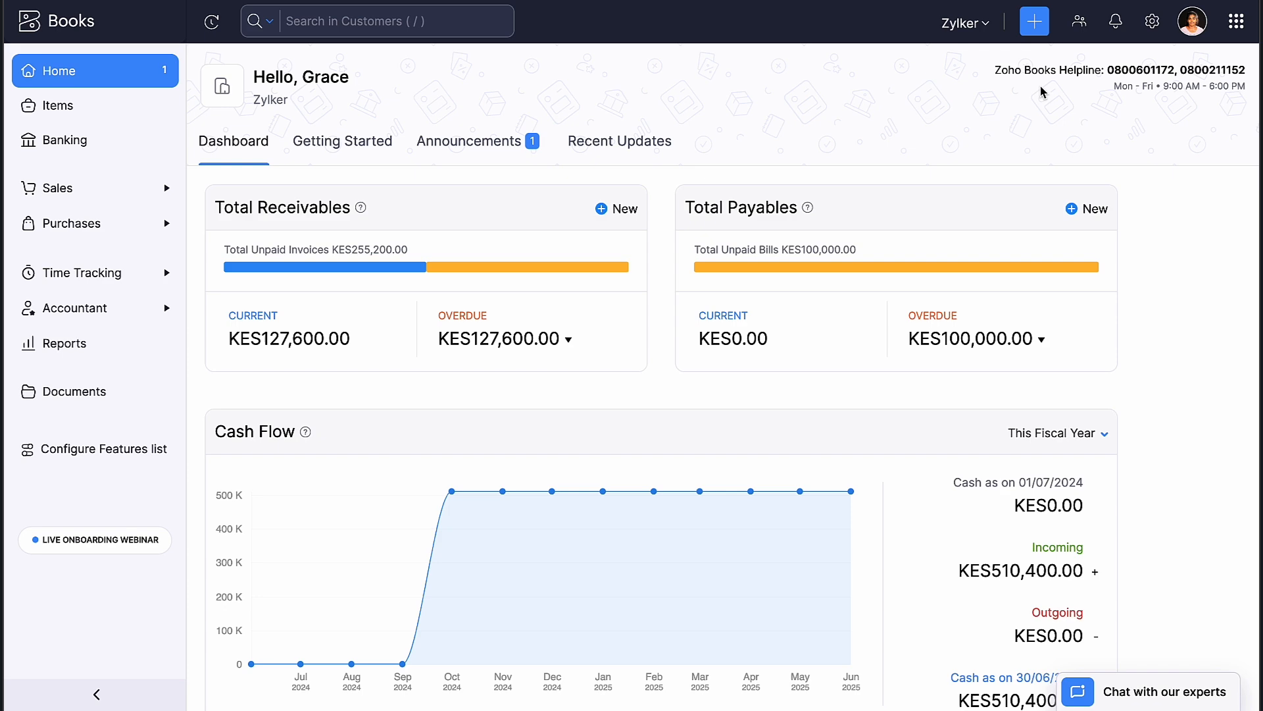
# Step: Enable branches under Organization settings, confirming so Head Office becomes the default branch
pyautogui.click(1151, 21)
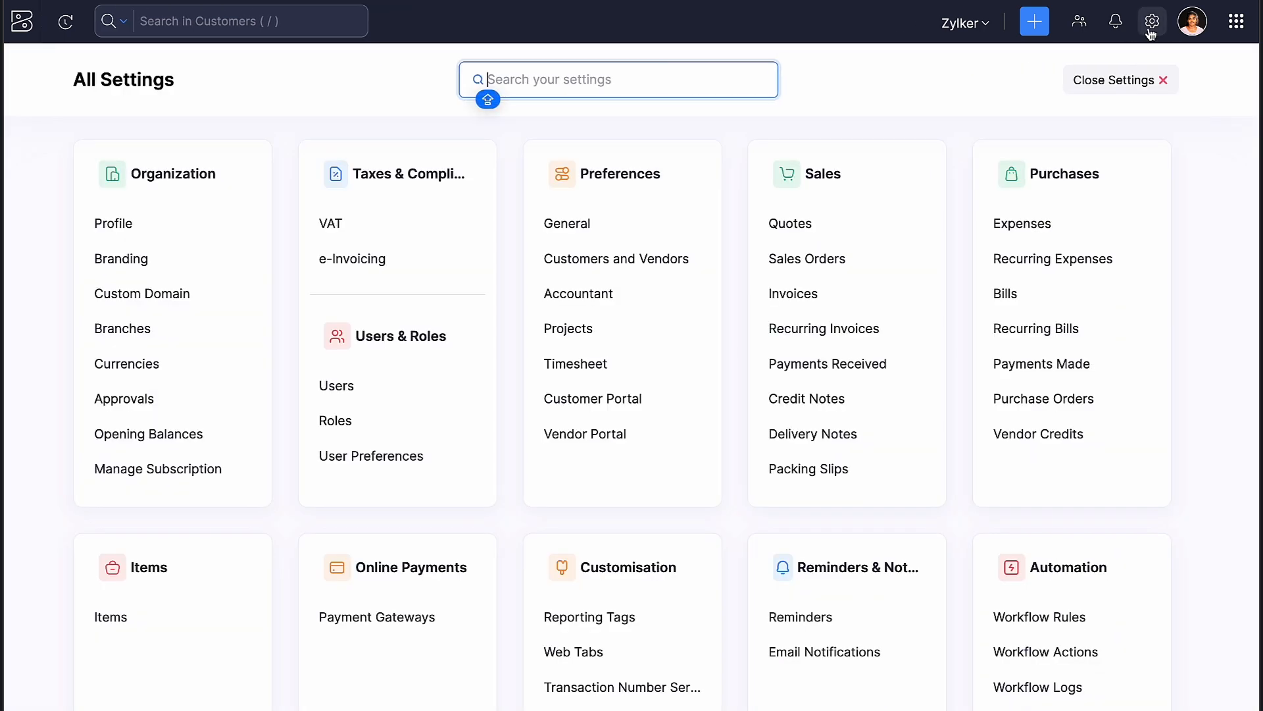
pyautogui.click(121, 327)
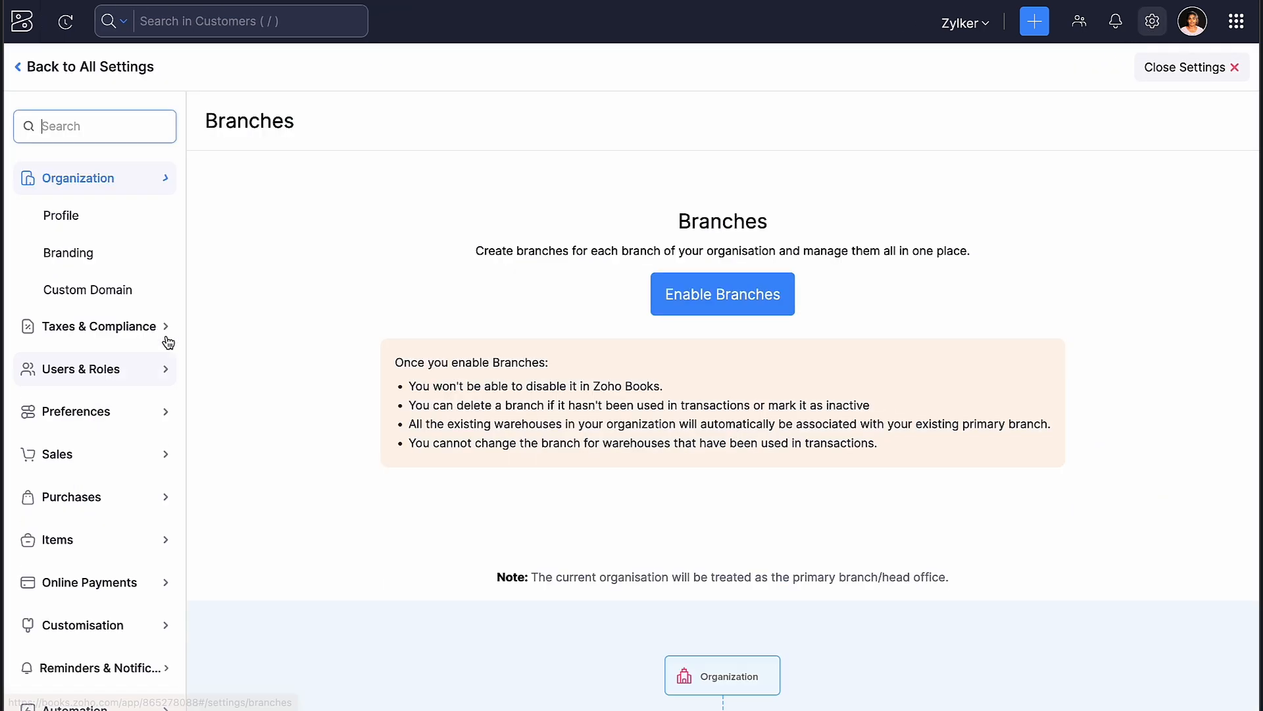
pyautogui.click(723, 294)
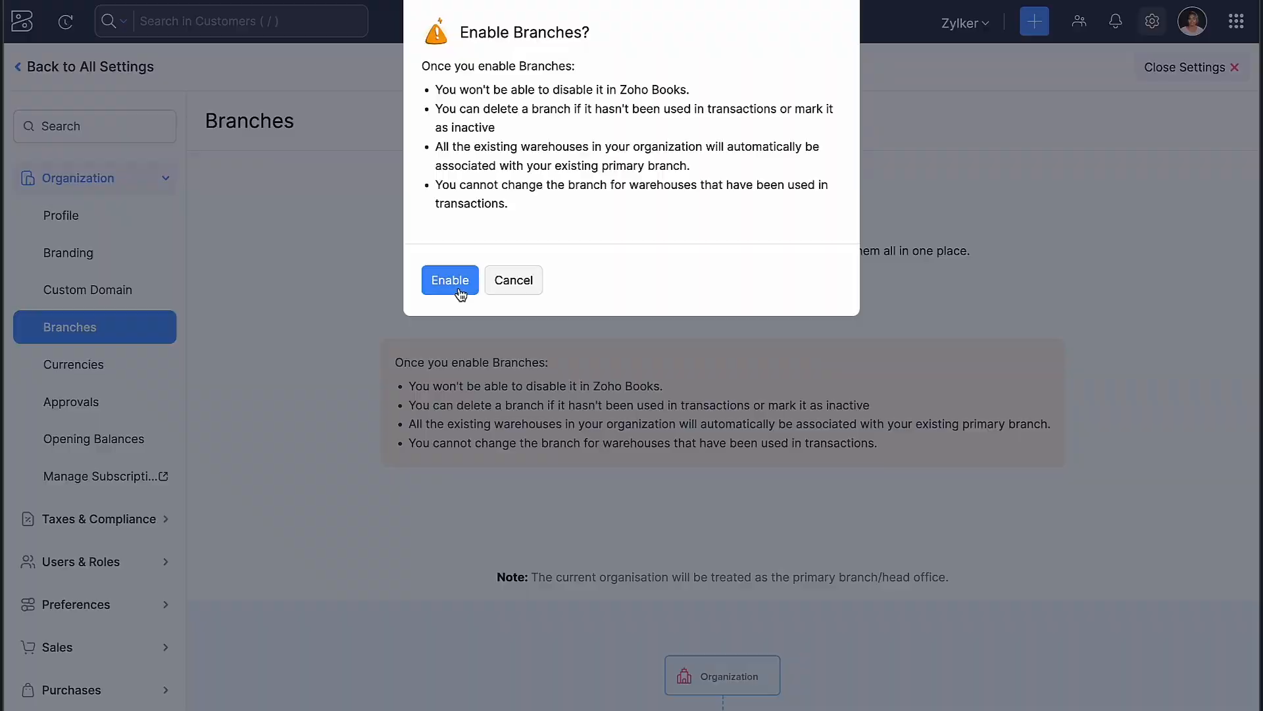
pyautogui.click(450, 280)
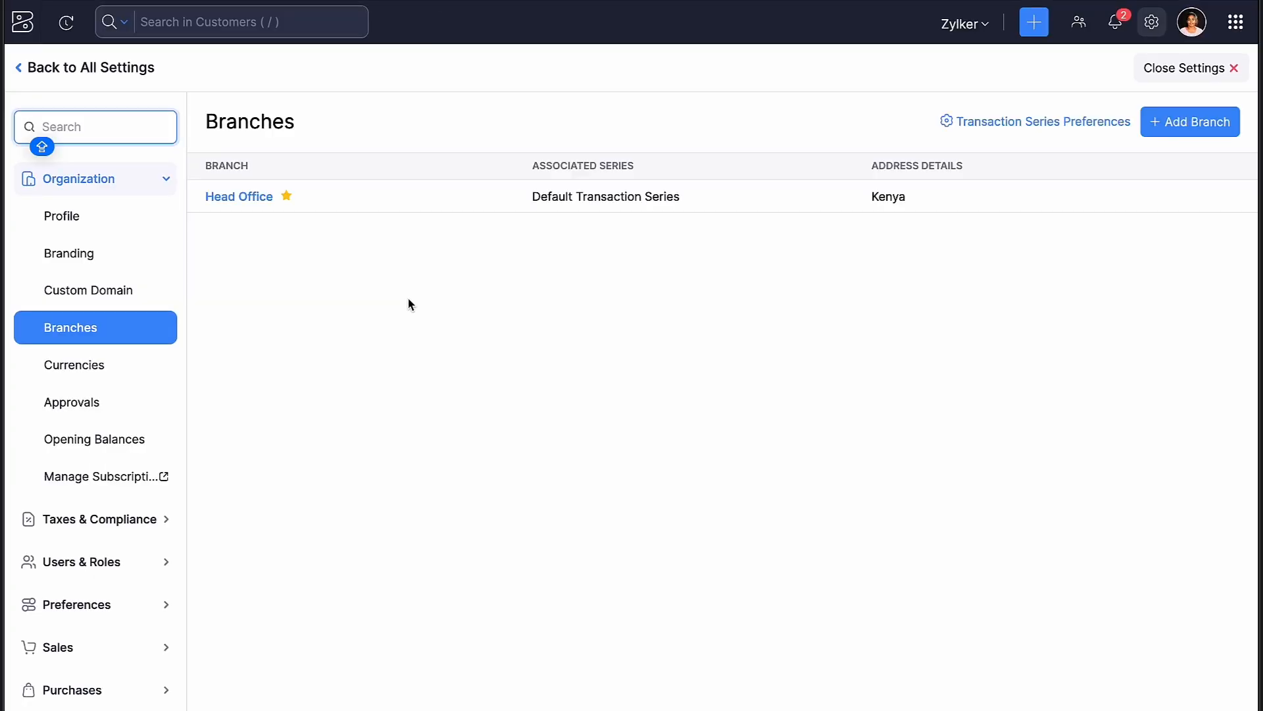
# Step: Edit the Head Office branch code, save it and return to All Settings
pyautogui.click(239, 196)
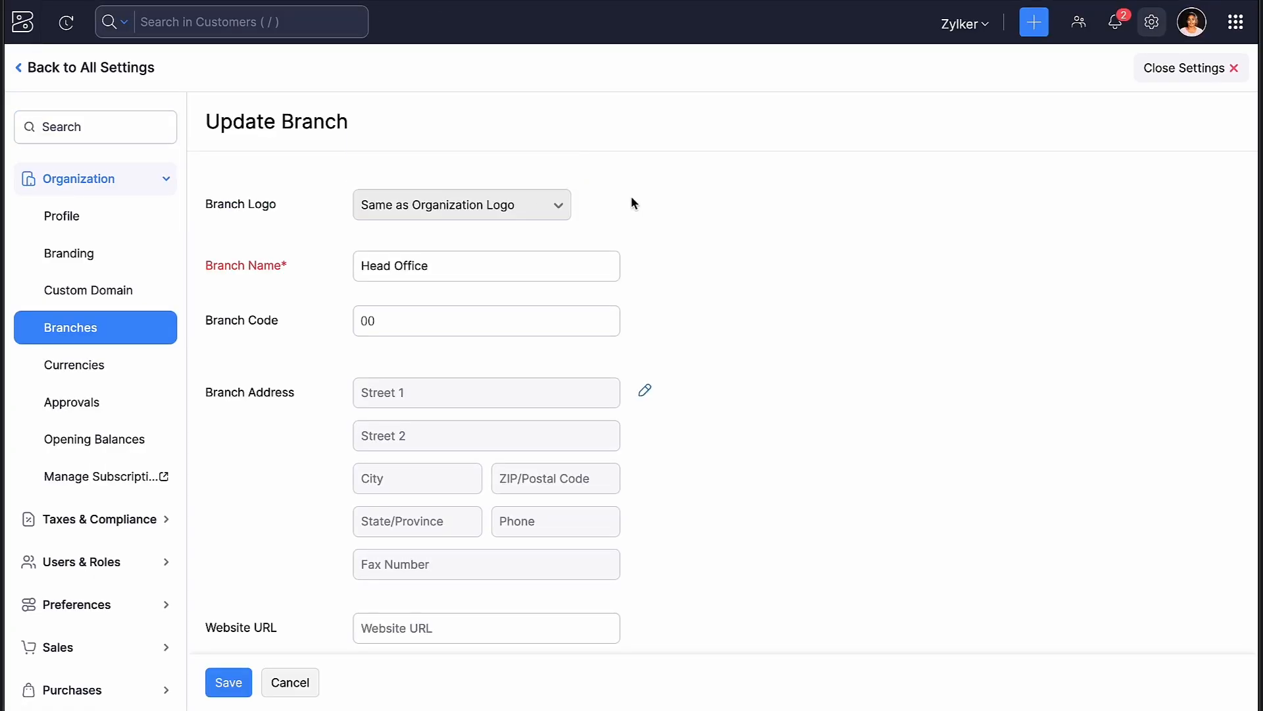
pyautogui.click(485, 320)
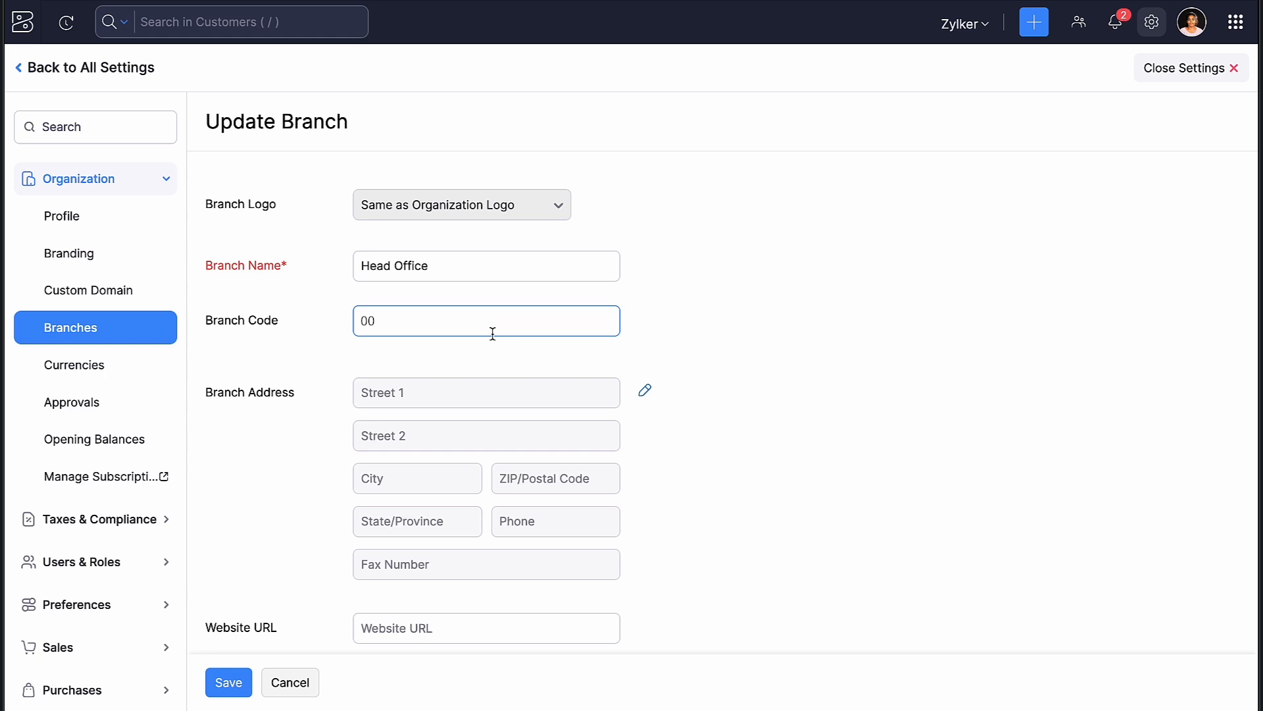
pyautogui.click(227, 682)
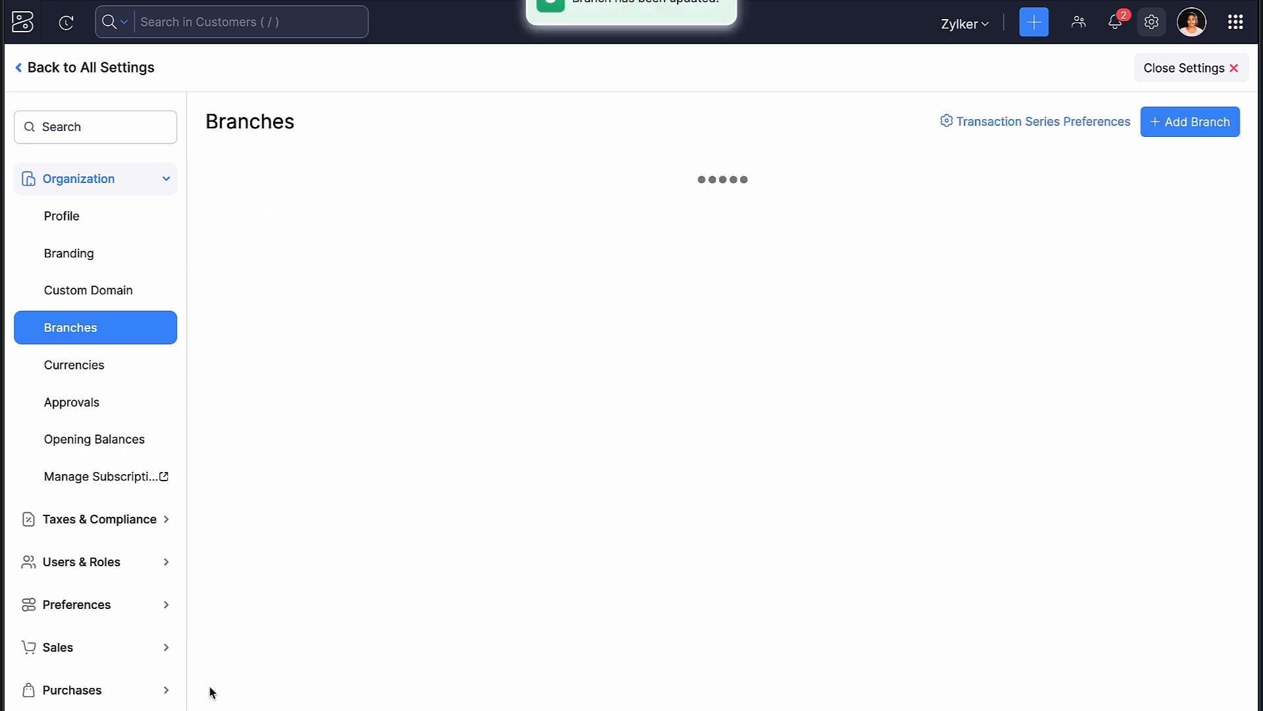
pyautogui.click(85, 67)
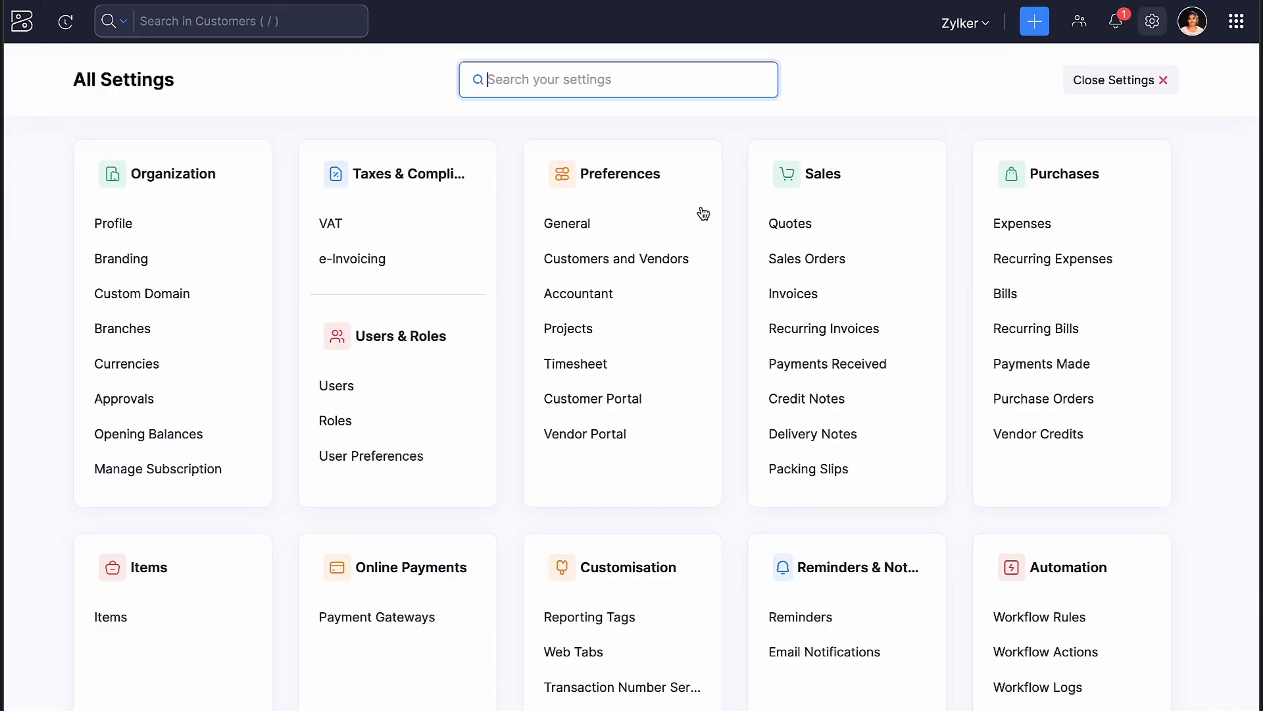
# Step: Set item rates to Tax Inclusive in General preferences and save
pyautogui.click(568, 223)
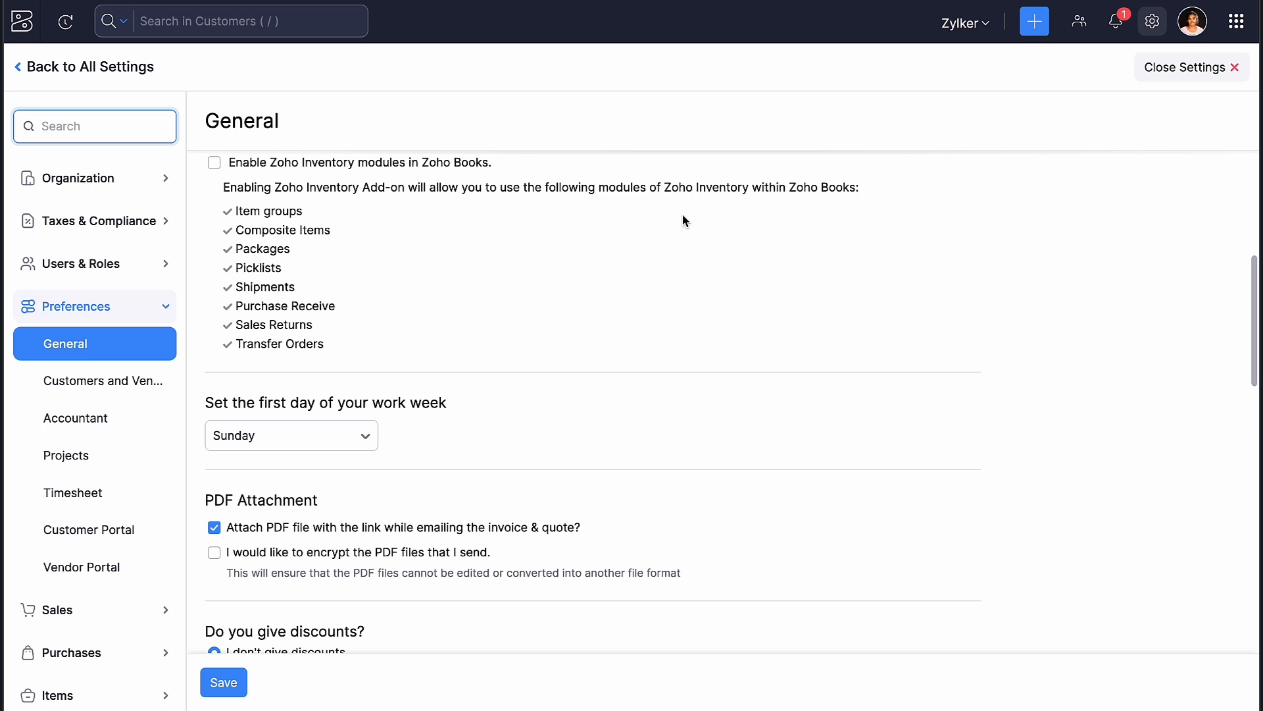
pyautogui.scroll(-3)
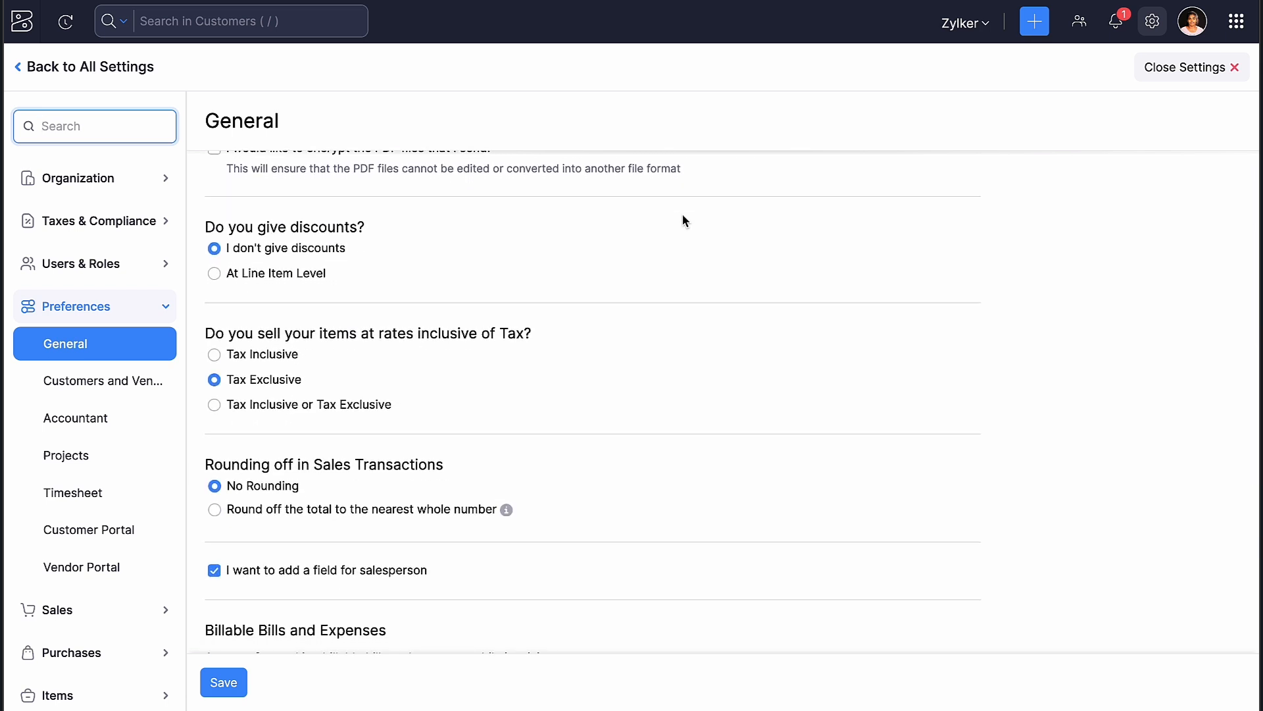
pyautogui.click(213, 354)
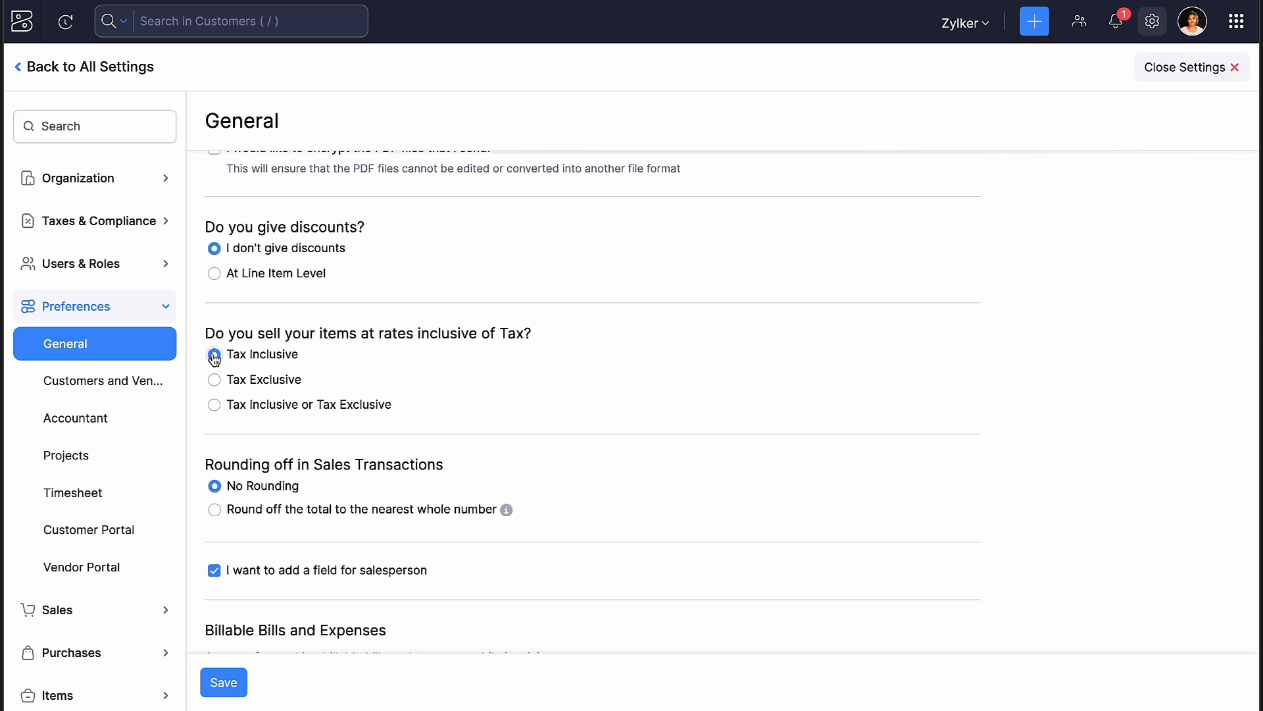
pyautogui.click(214, 354)
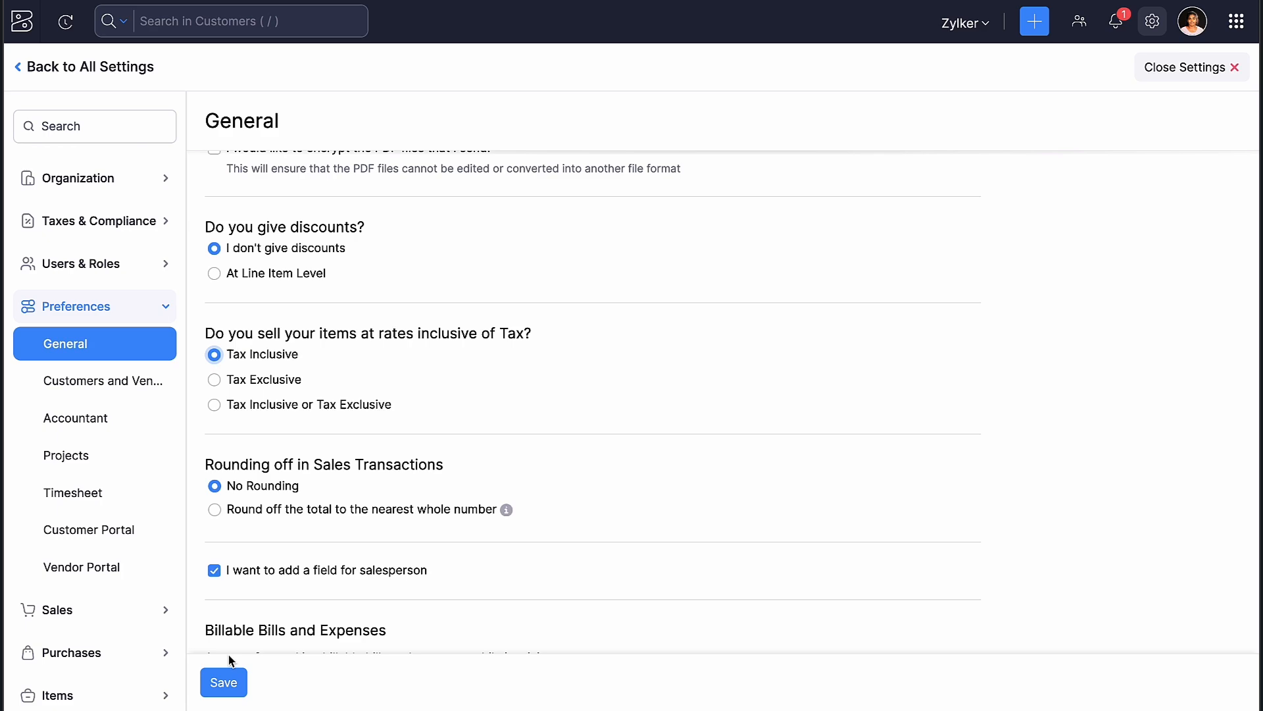
pyautogui.click(224, 681)
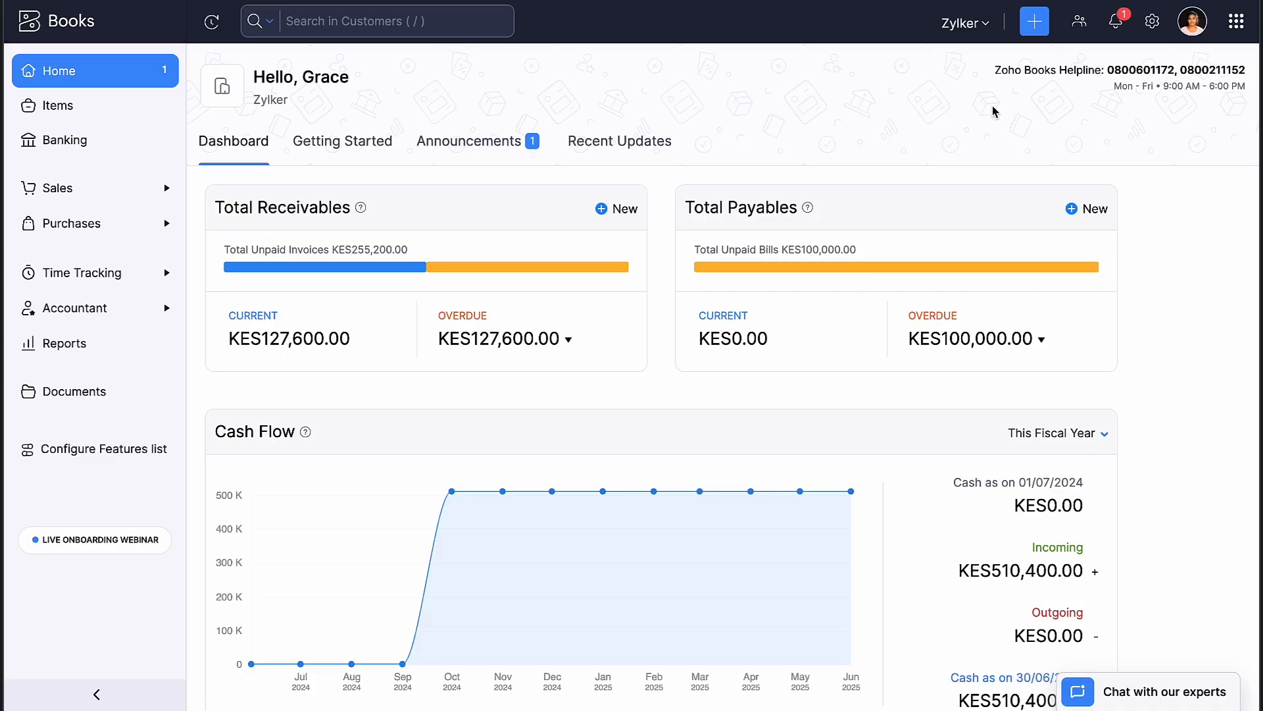
# Step: In e-Invoicing settings, accept the eTIMS Terms and Conditions
pyautogui.click(1151, 21)
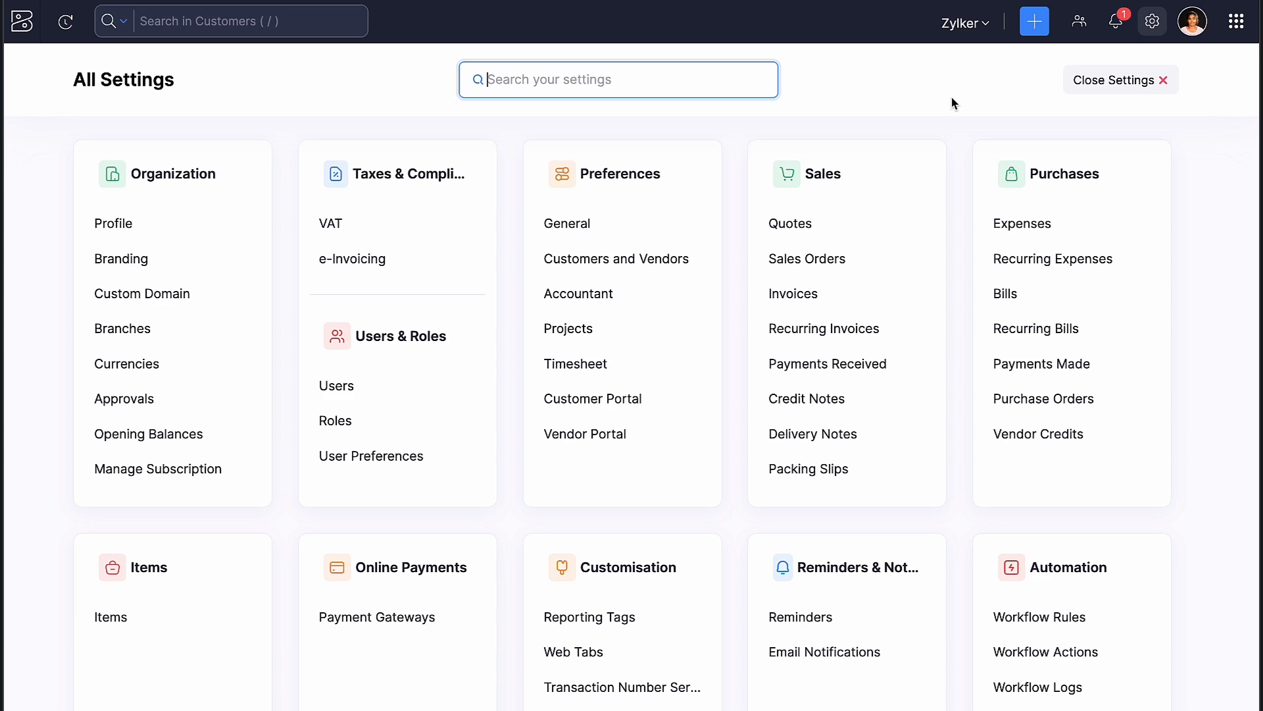
pyautogui.click(353, 259)
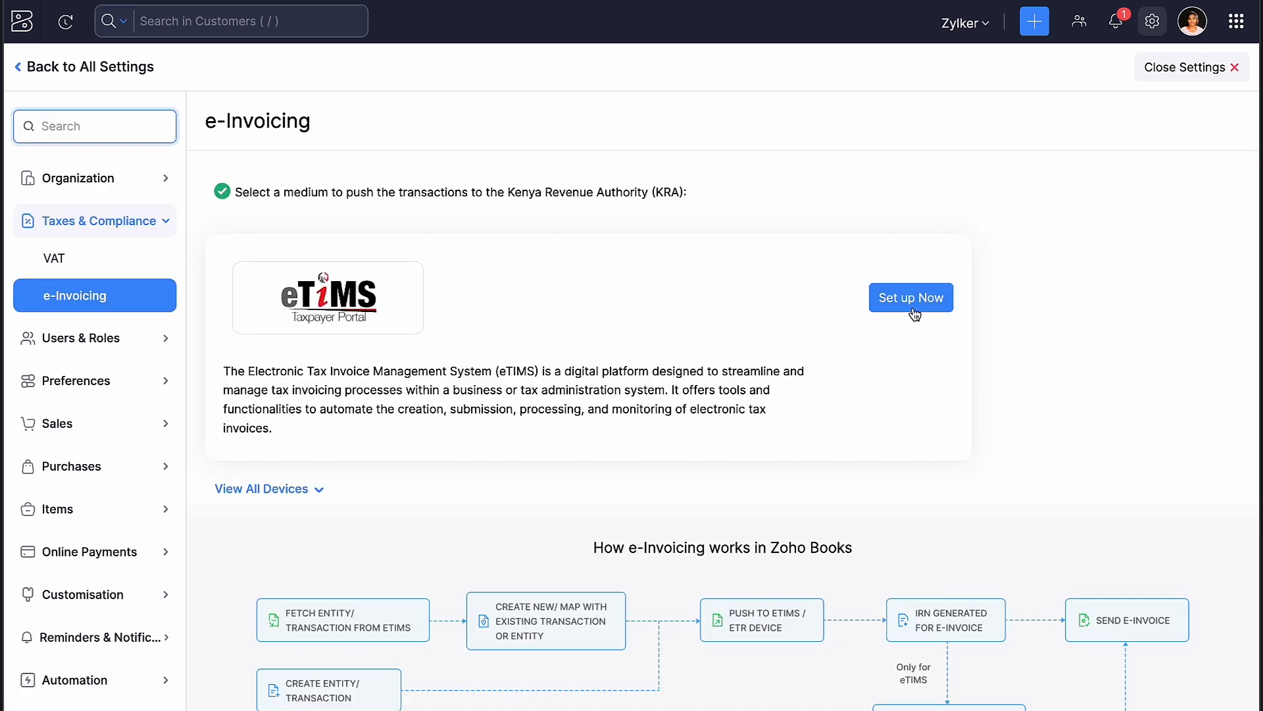
pyautogui.click(911, 297)
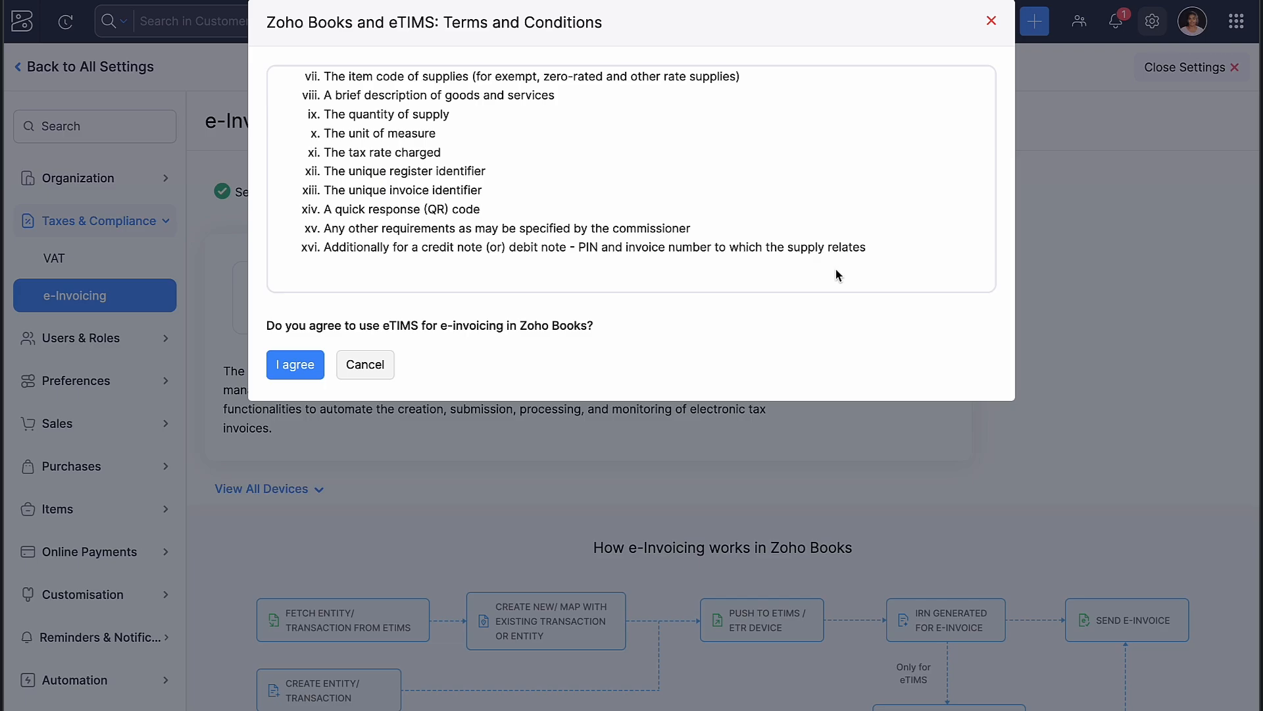
pyautogui.click(294, 365)
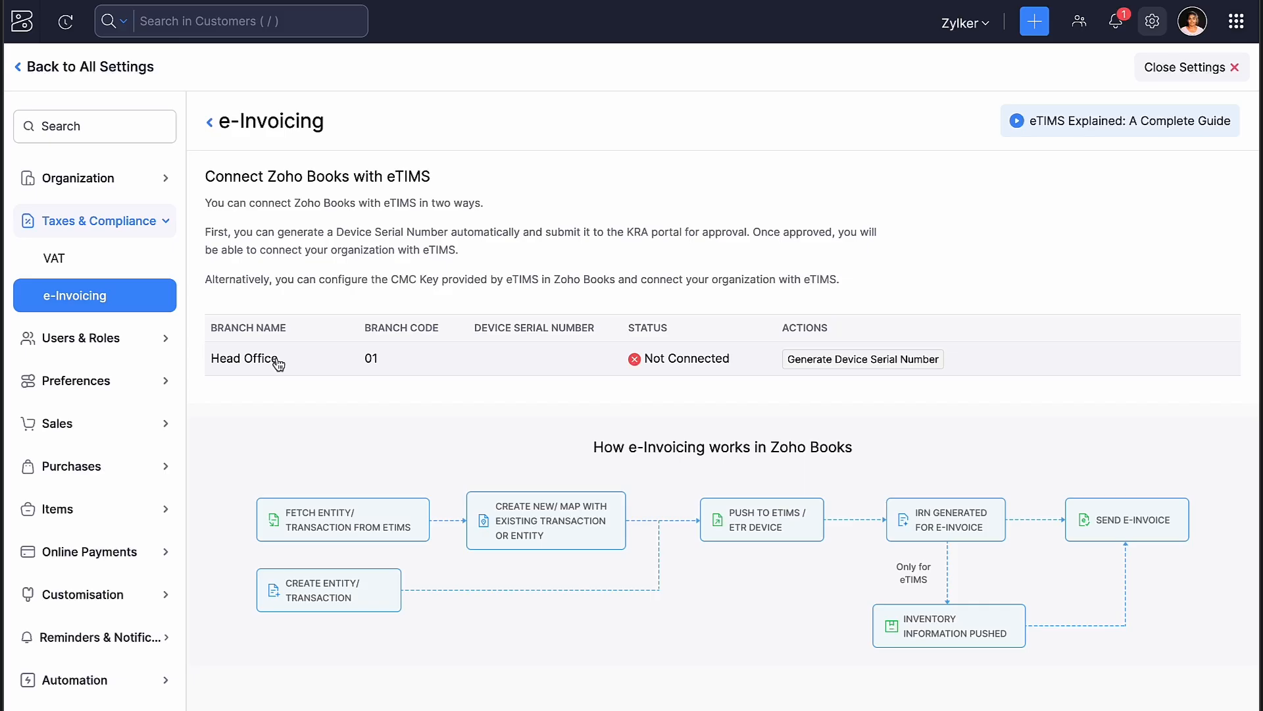
# Step: Generate a device serial number for the Head Office branch
pyautogui.click(862, 358)
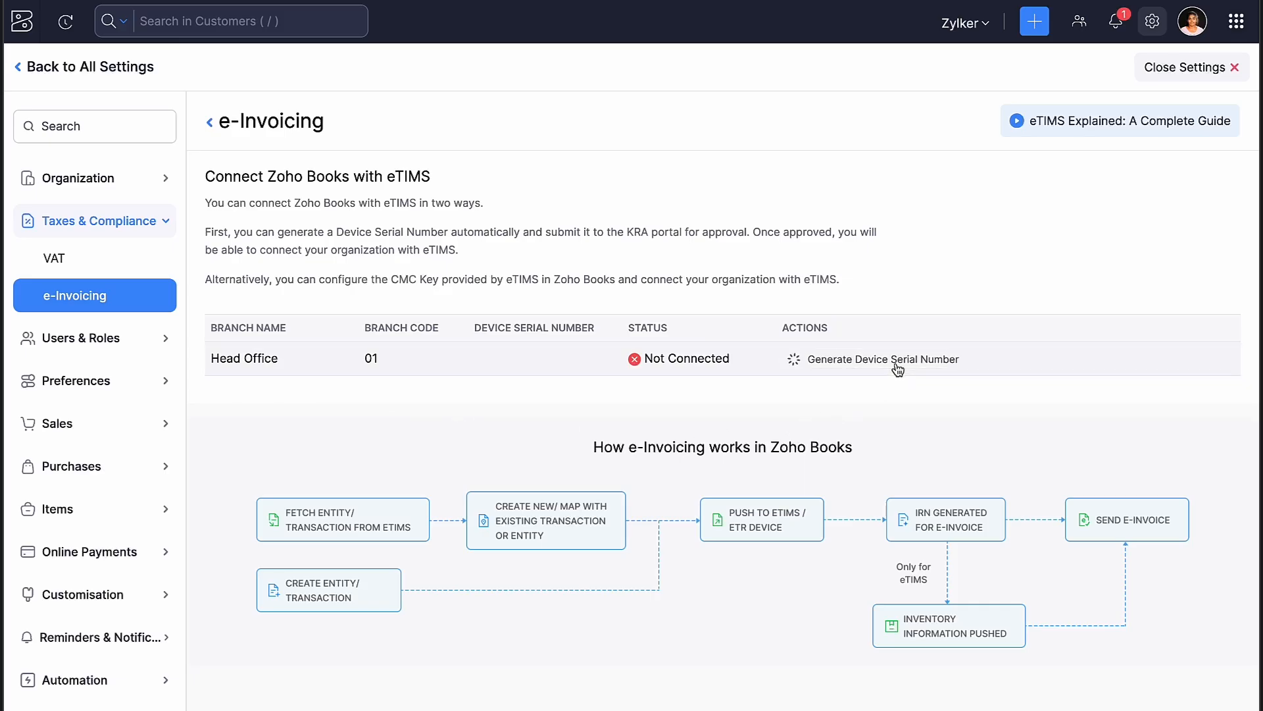
pyautogui.click(883, 358)
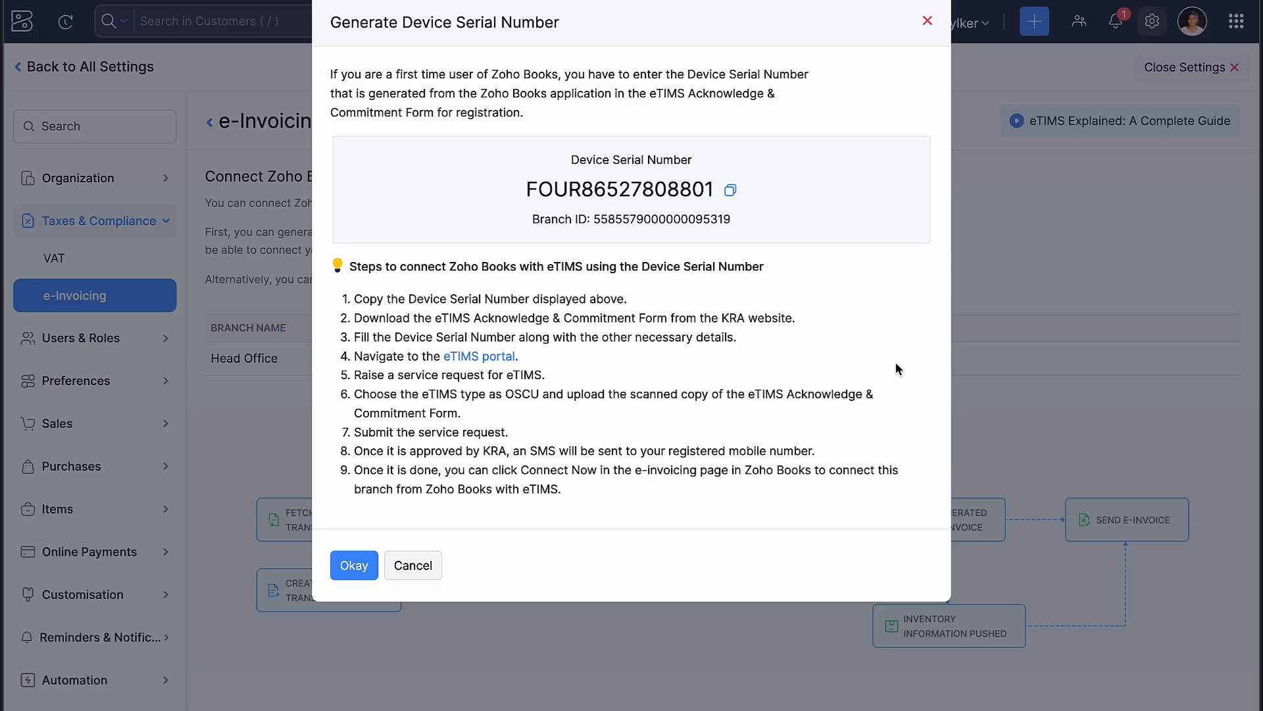
# Step: Acknowledge the generated device serial number and return to the Home dashboard
pyautogui.click(352, 564)
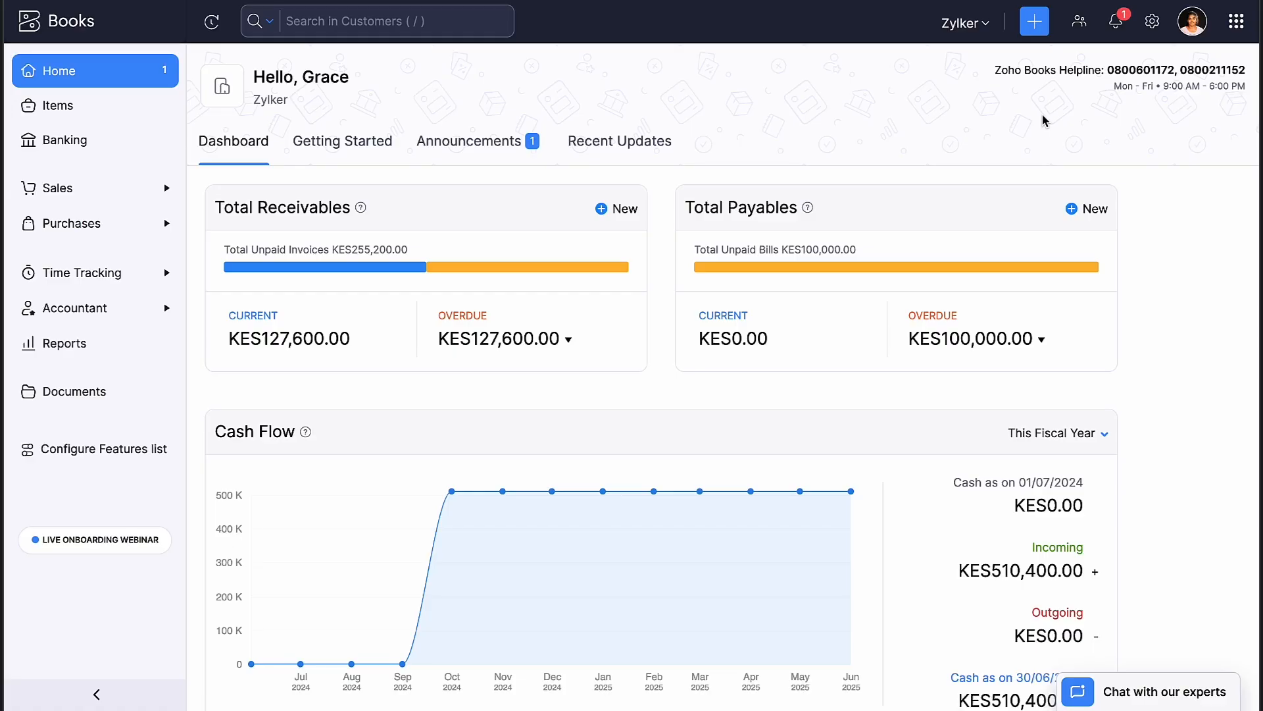
pyautogui.moveTo(1086, 88)
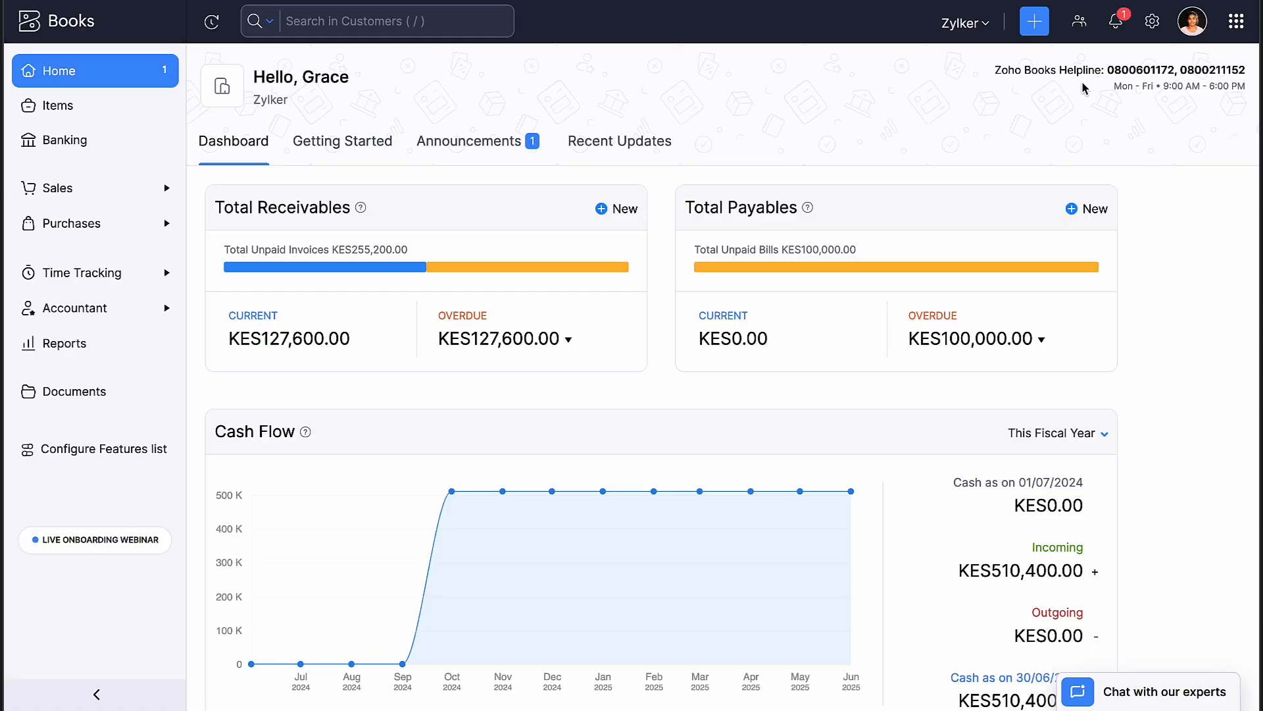
# Step: Connect Head Office to eTIMS from e-Invoicing settings, keeping 20:00 as the stock update time
pyautogui.click(1151, 21)
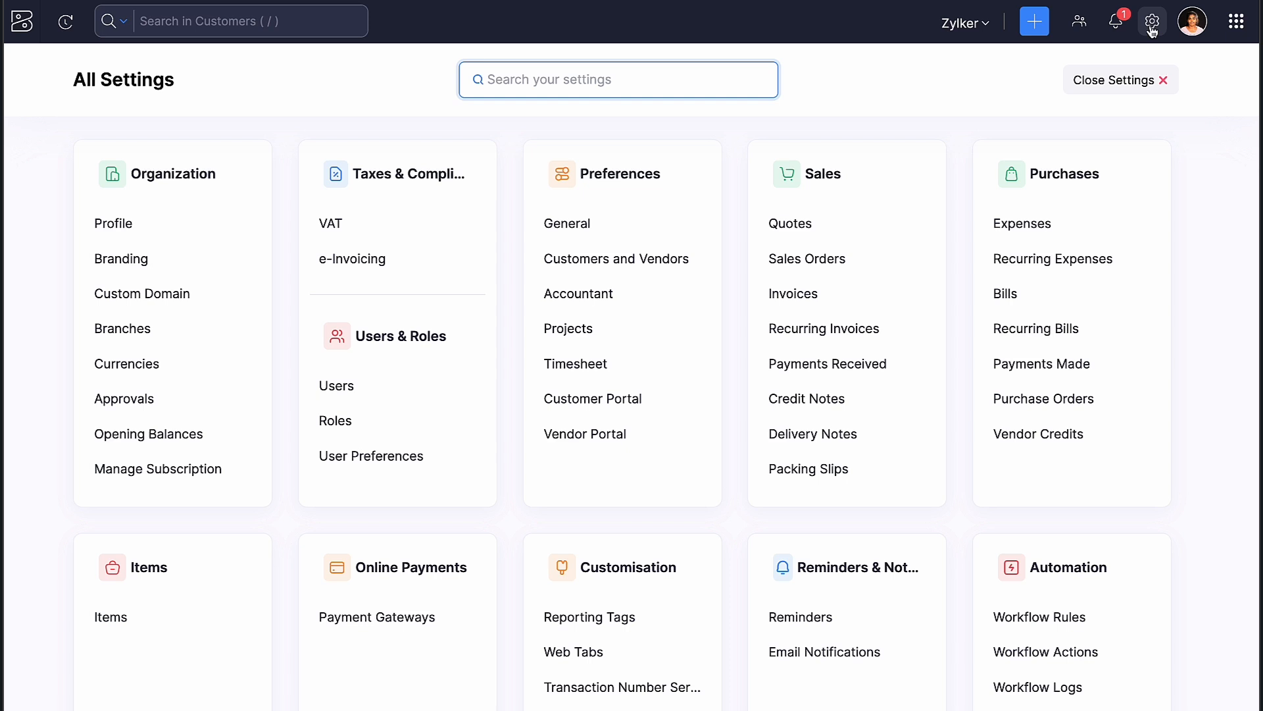
pyautogui.click(352, 259)
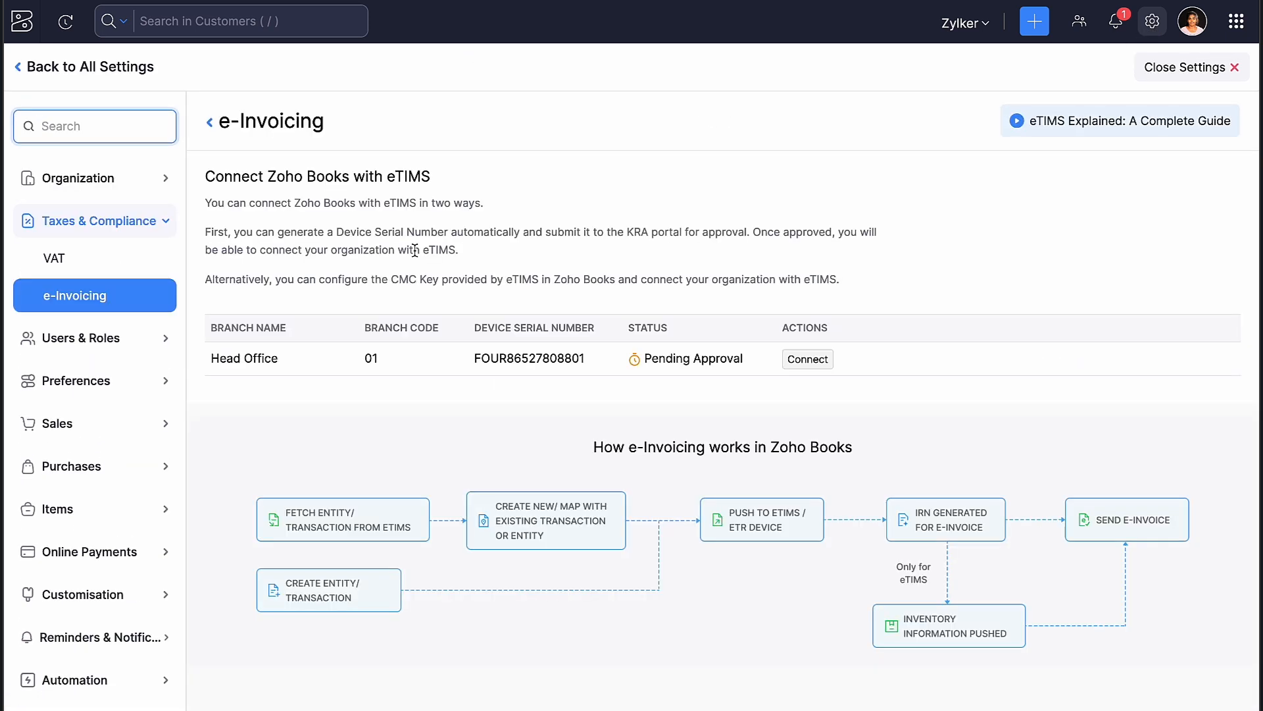
pyautogui.moveTo(739, 352)
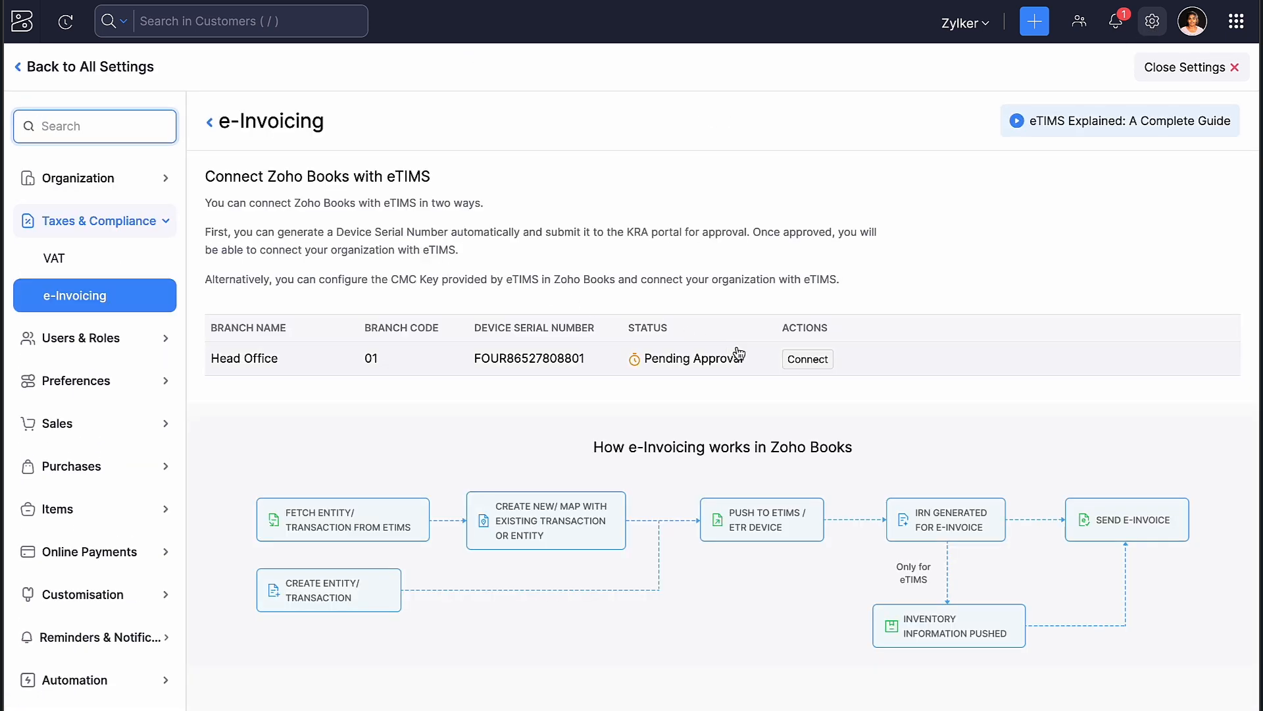
pyautogui.click(807, 358)
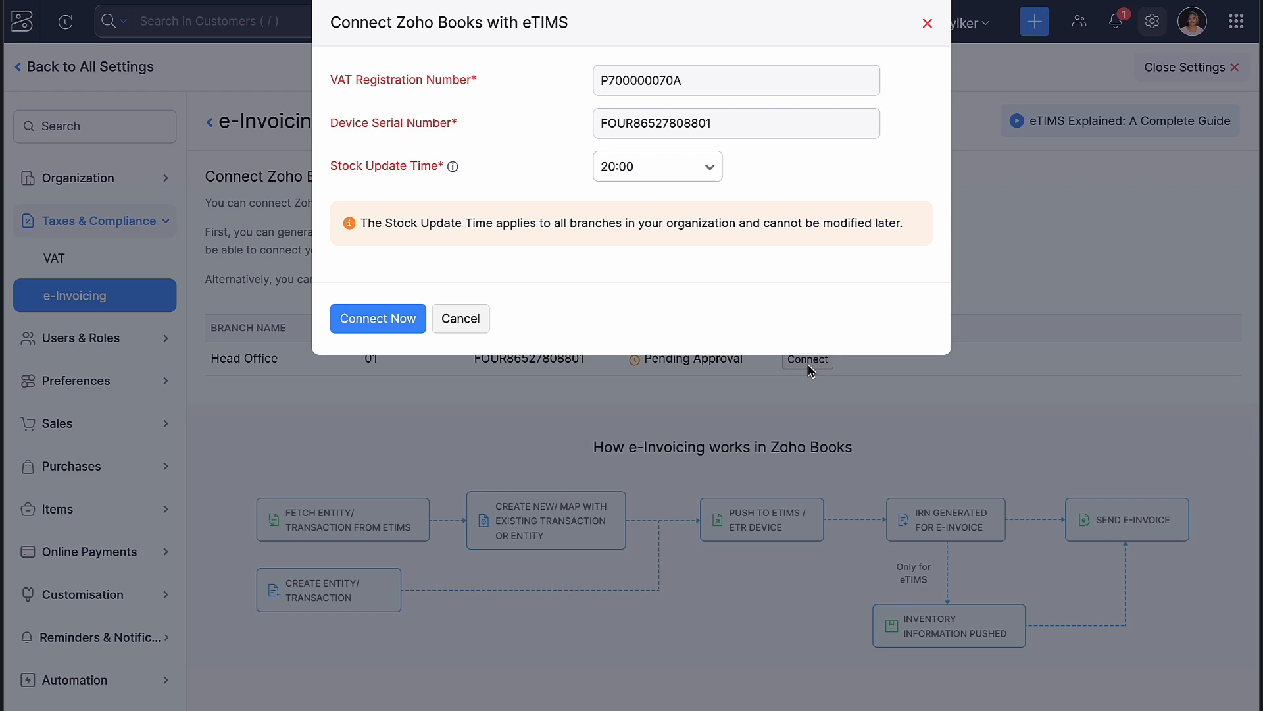
pyautogui.click(657, 165)
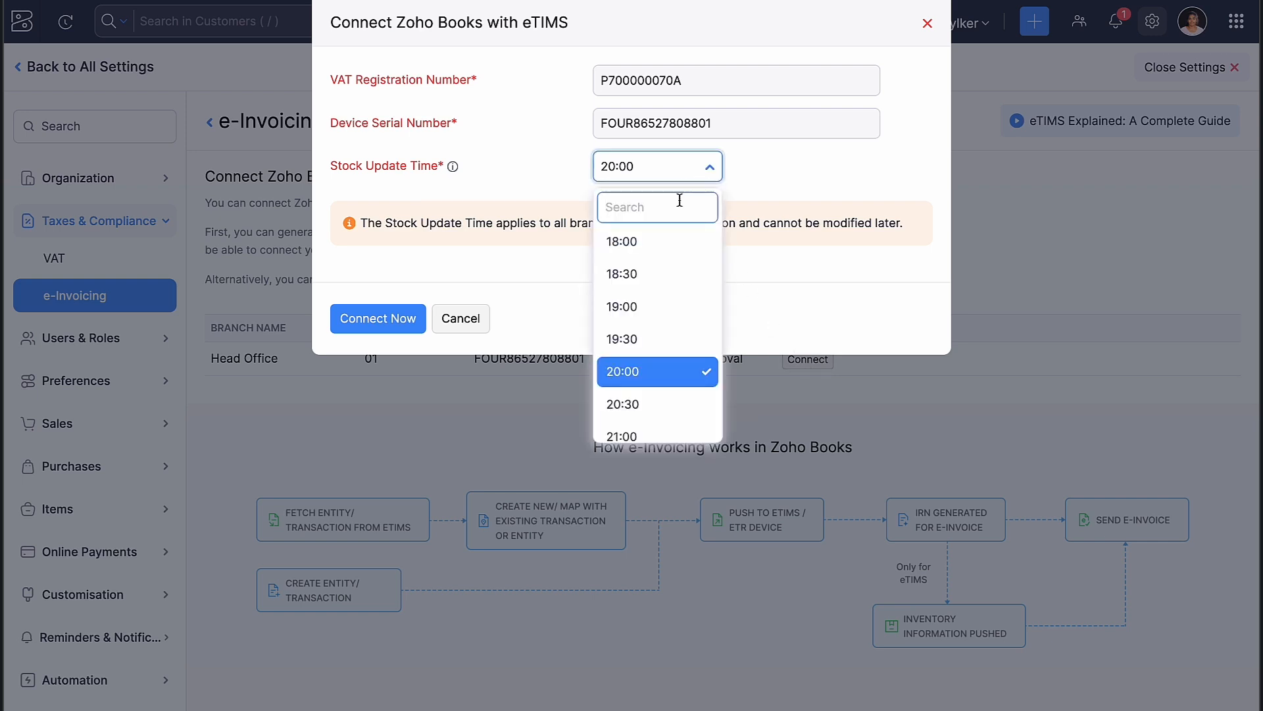
pyautogui.click(623, 371)
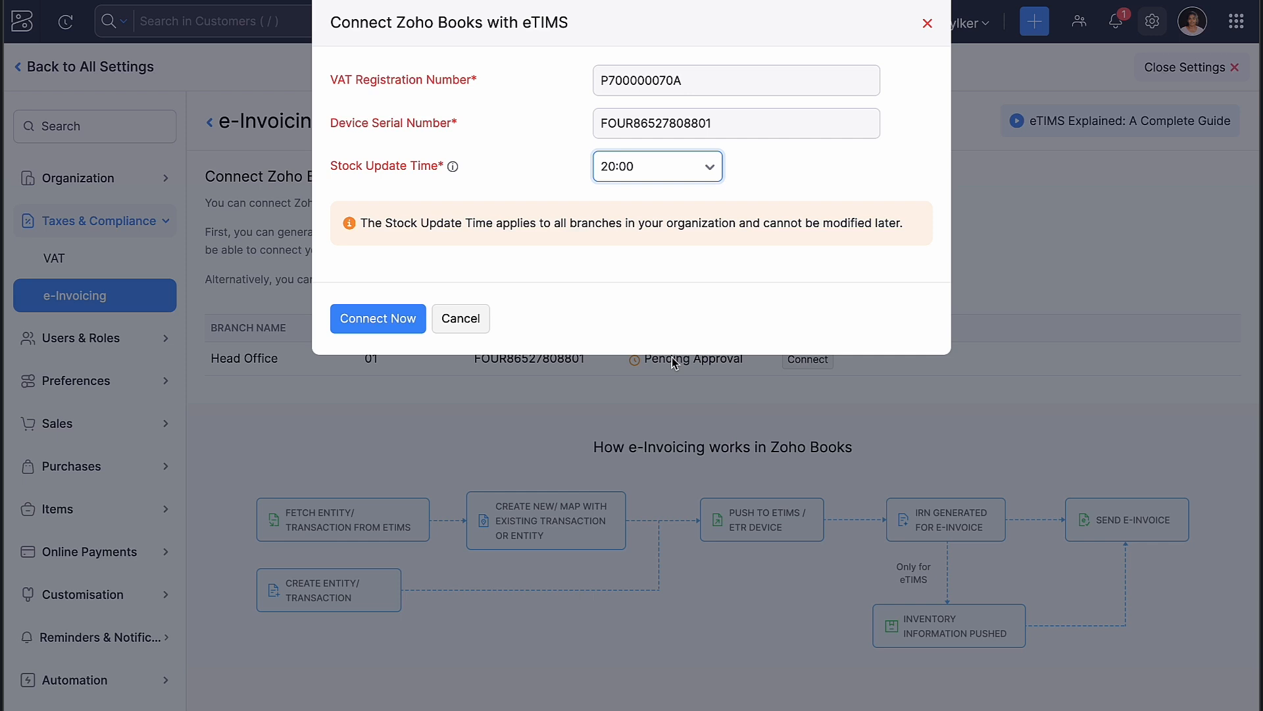
pyautogui.moveTo(378, 319)
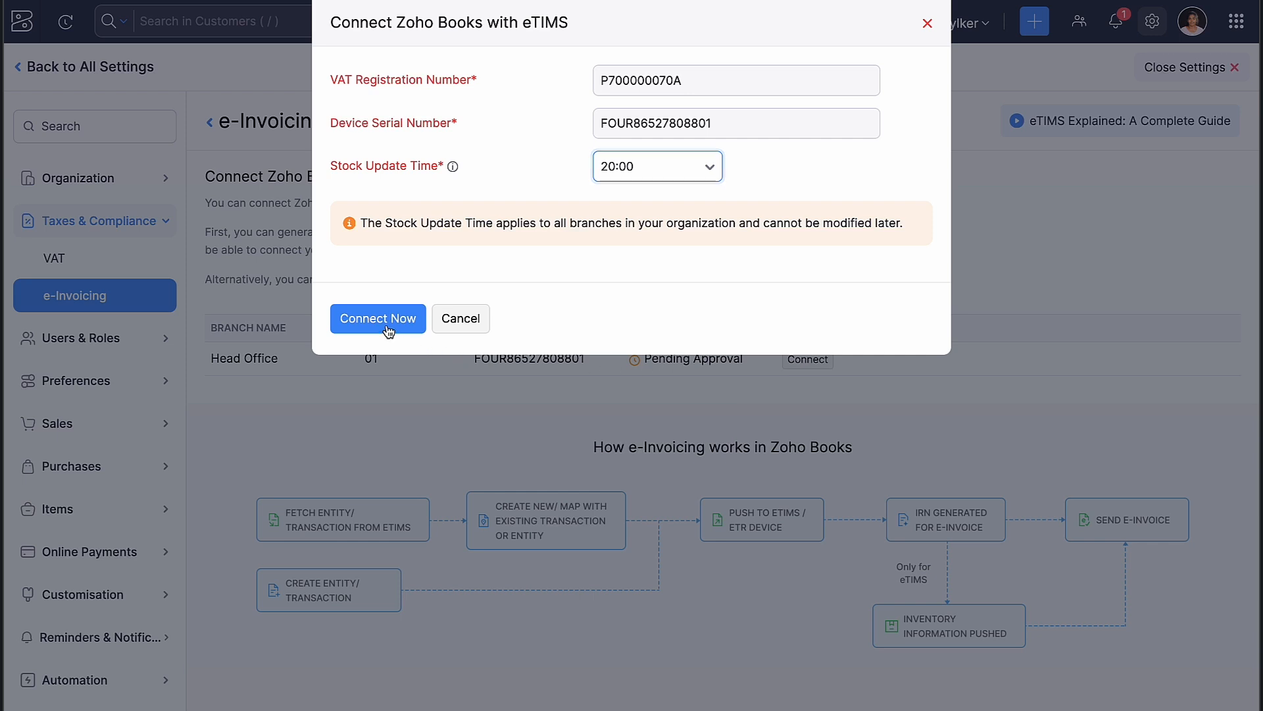
pyautogui.click(378, 319)
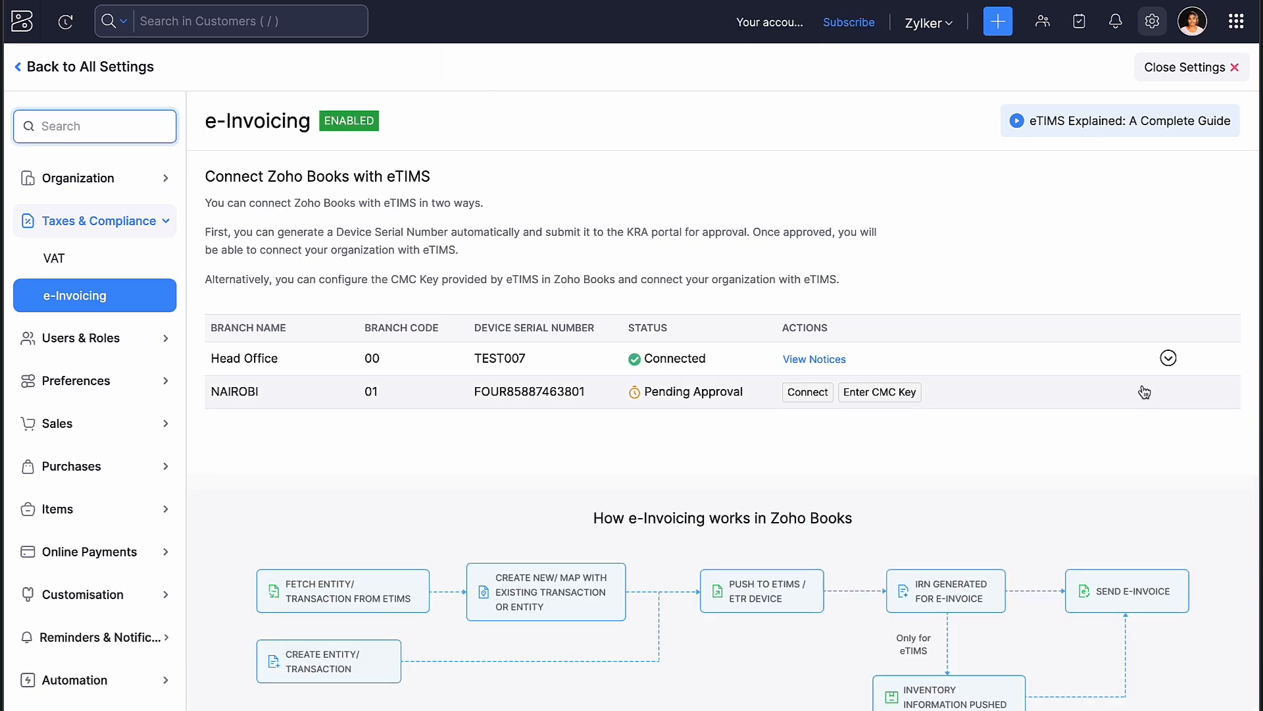
# Step: View the connected Head Office branch's Additional Details with its eTIMS code categories
pyautogui.click(1168, 358)
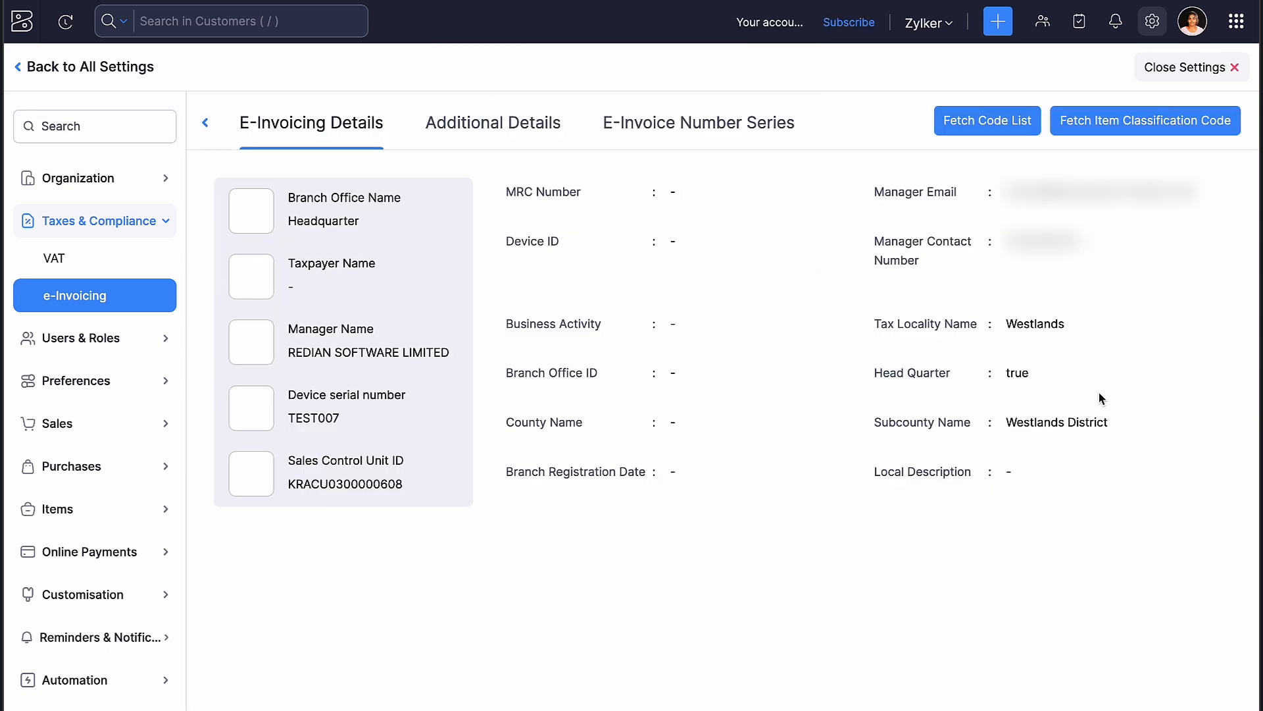
pyautogui.moveTo(618, 225)
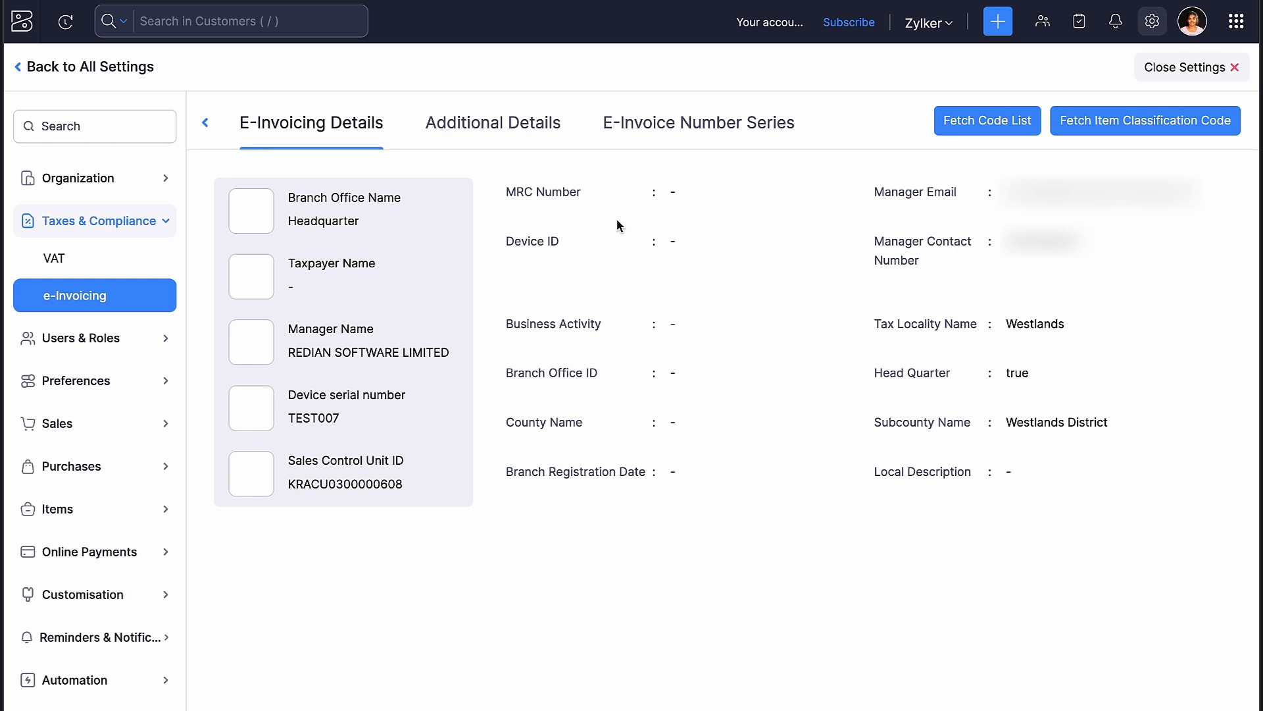
pyautogui.click(492, 122)
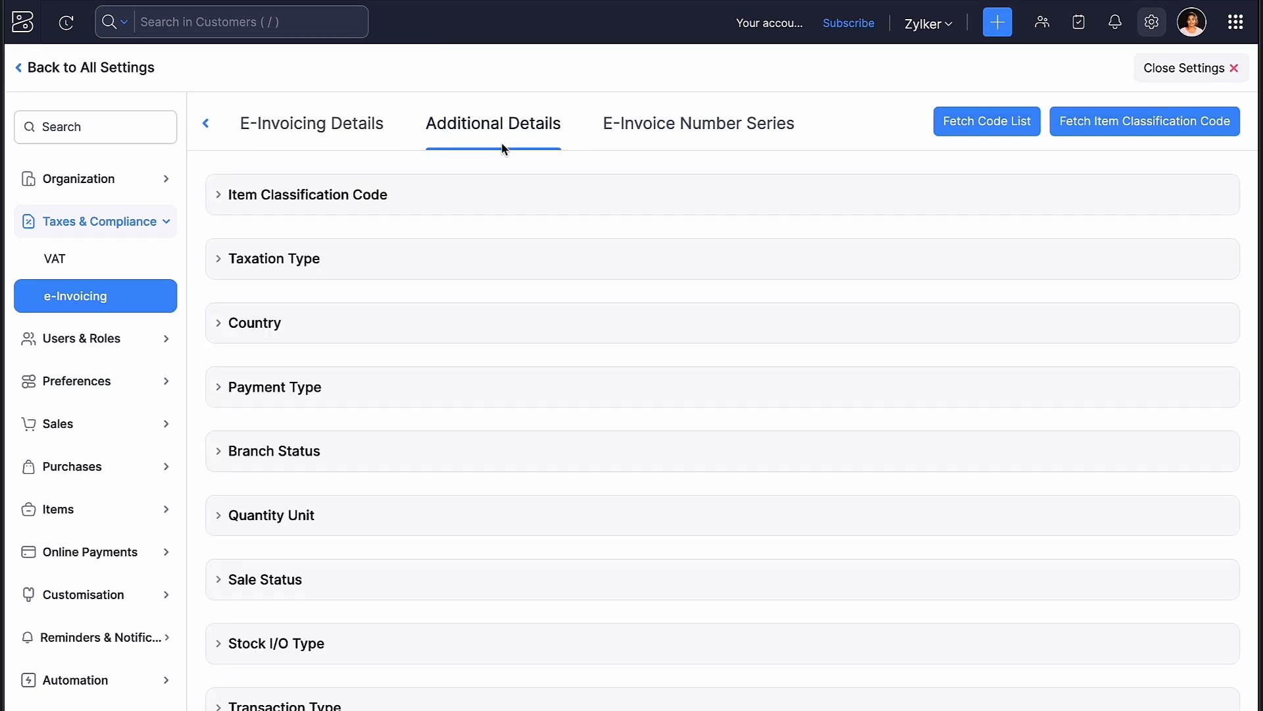
# Step: Expand the Taxation Type and Country code lists
pyautogui.click(986, 121)
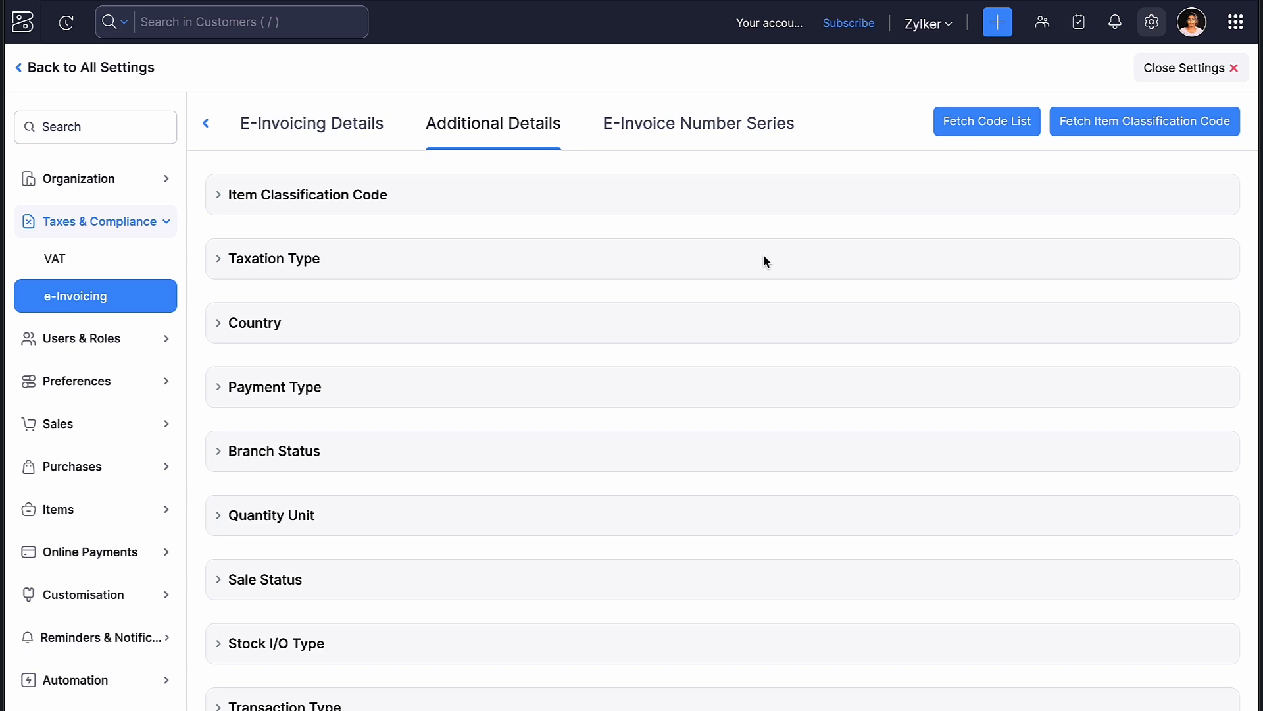
pyautogui.click(273, 259)
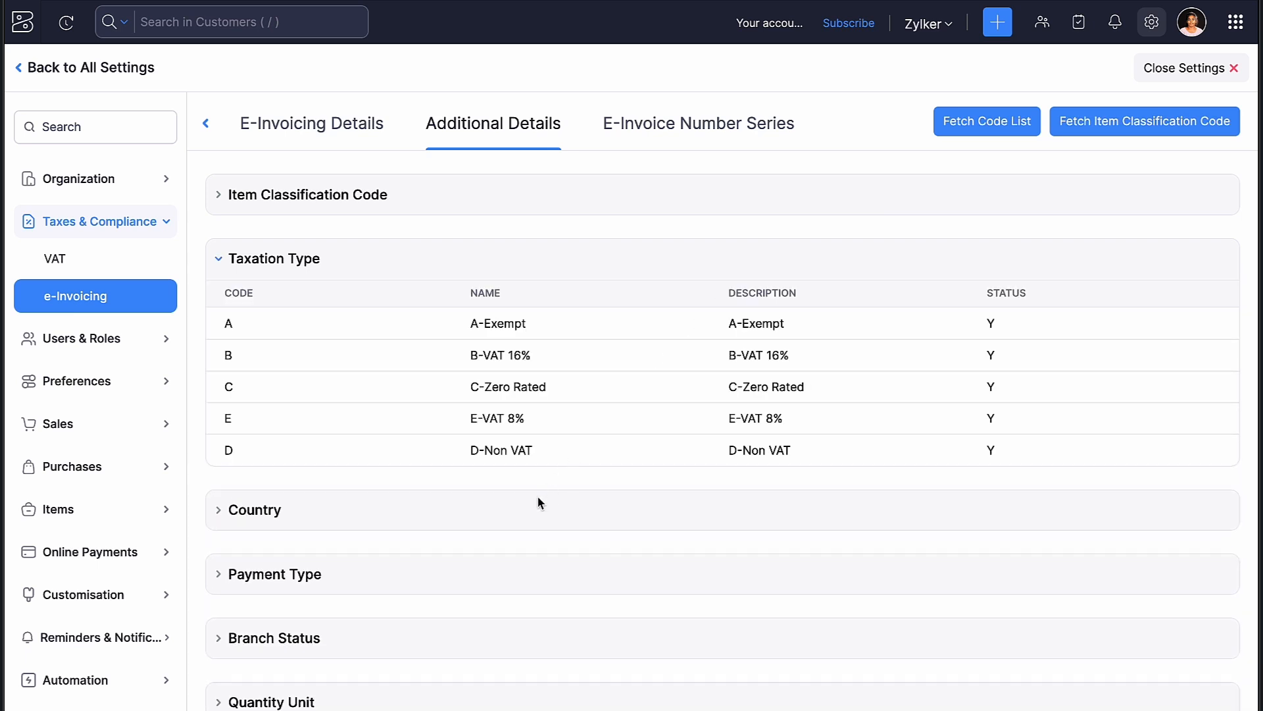
pyautogui.click(252, 509)
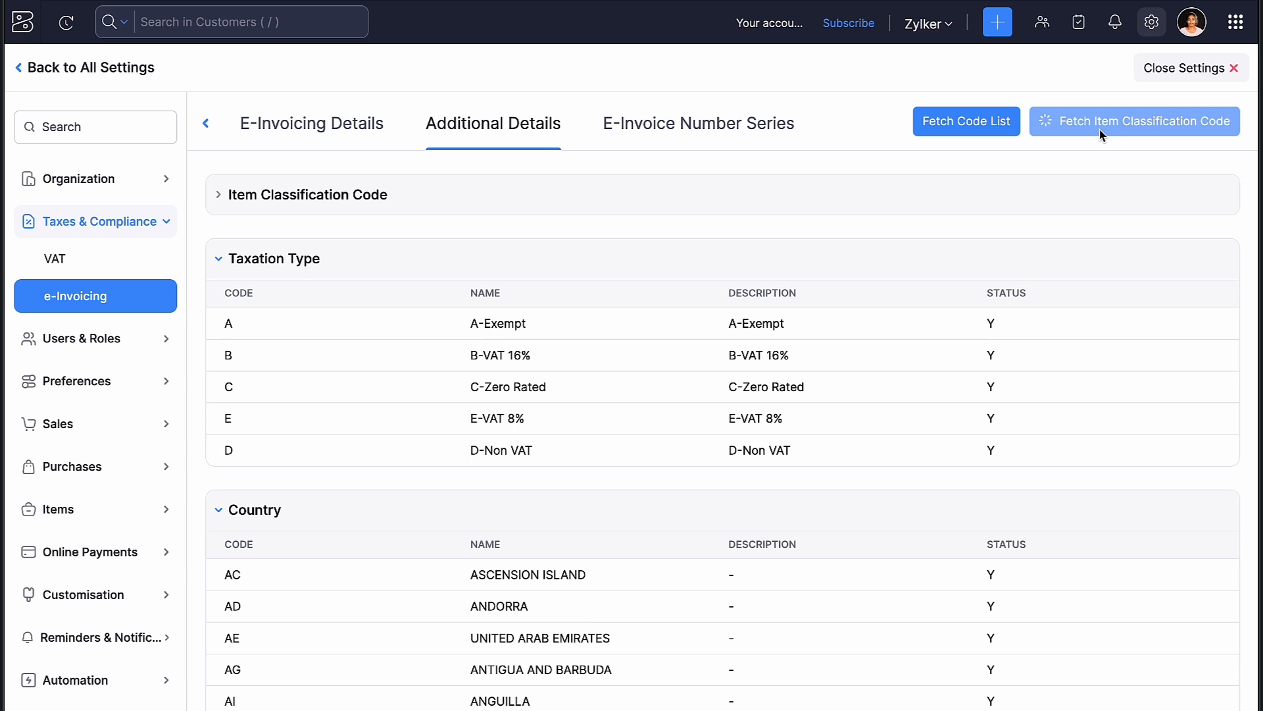
# Step: Fetch the item classification codes from eTIMS and review the listed codes
pyautogui.click(1135, 121)
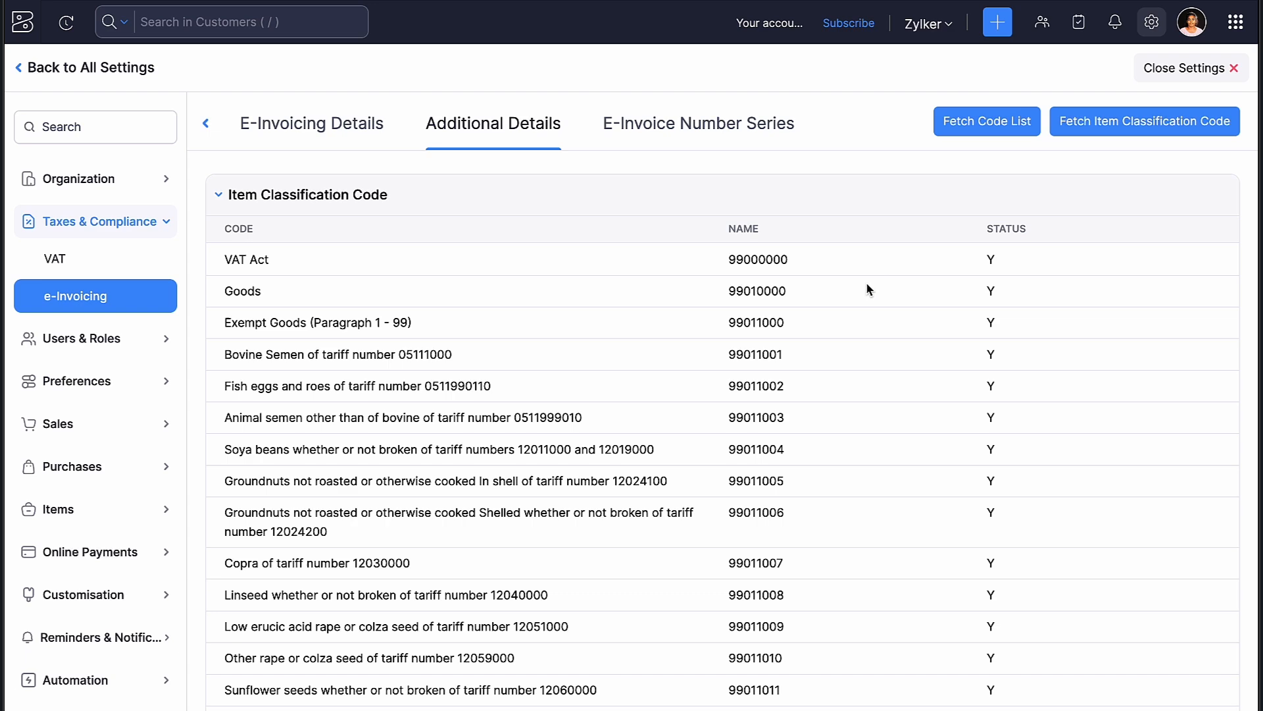
pyautogui.scroll(-3)
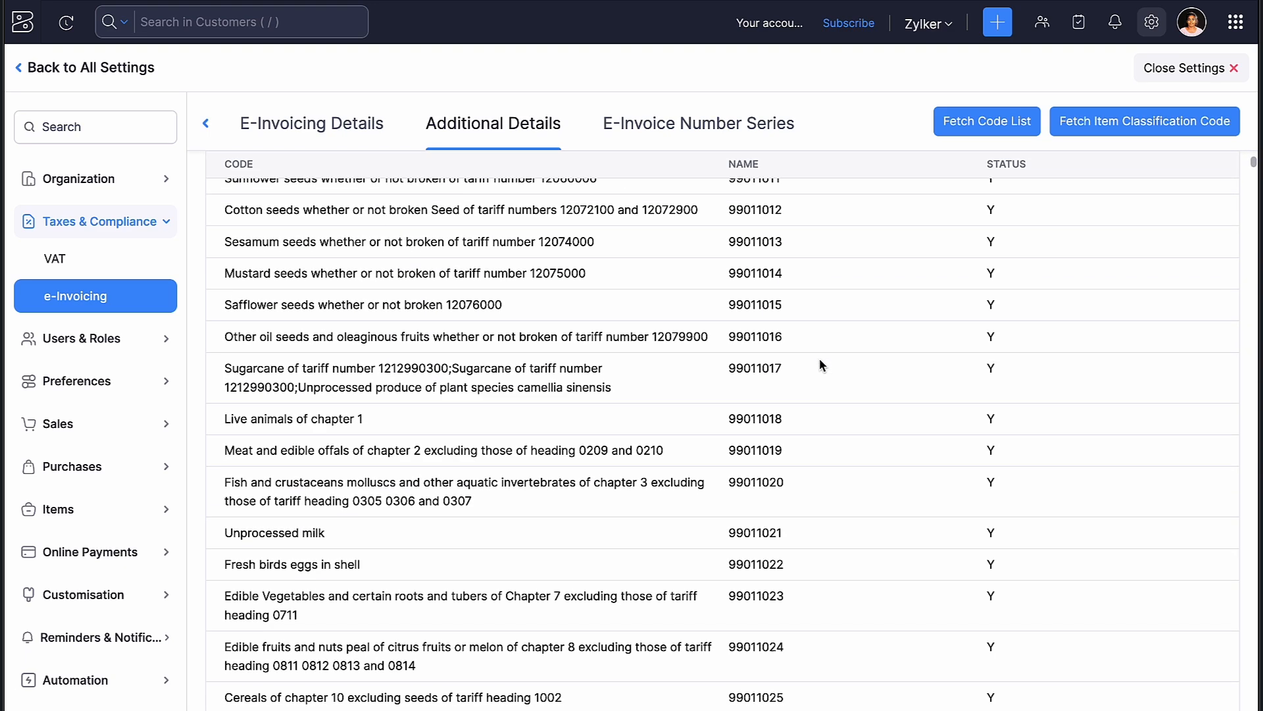
pyautogui.click(1115, 23)
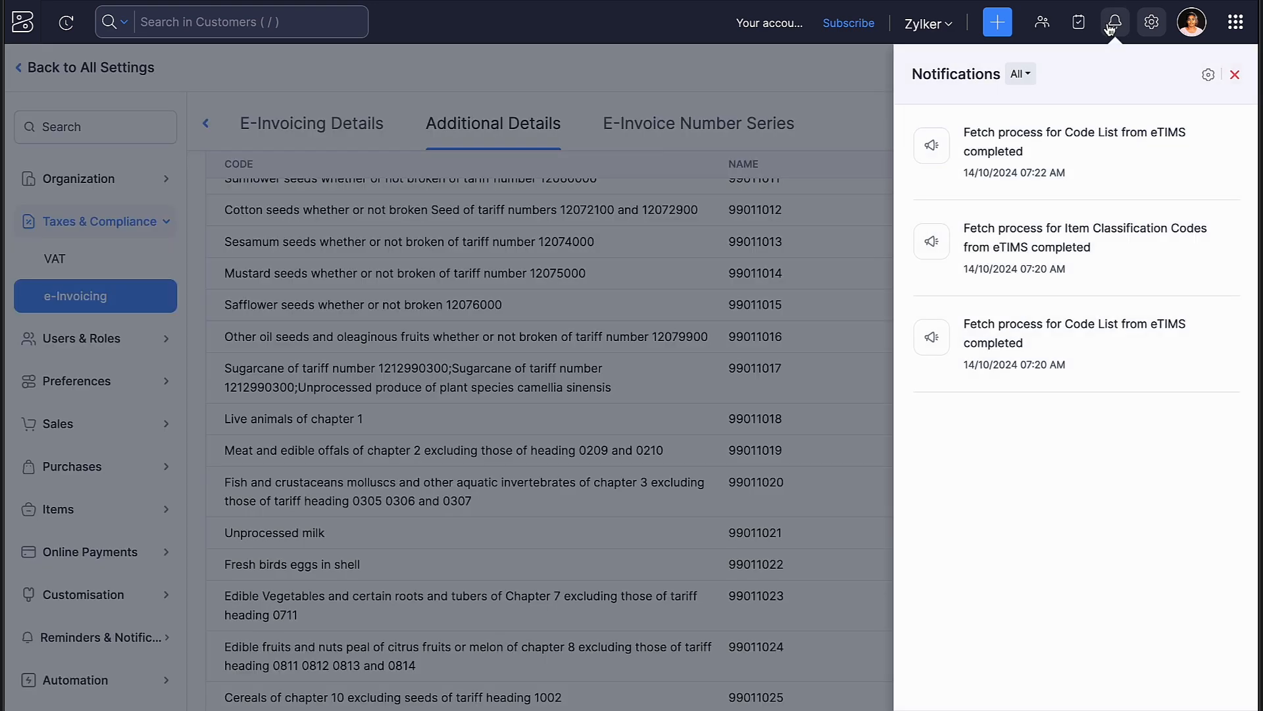
pyautogui.moveTo(1154, 394)
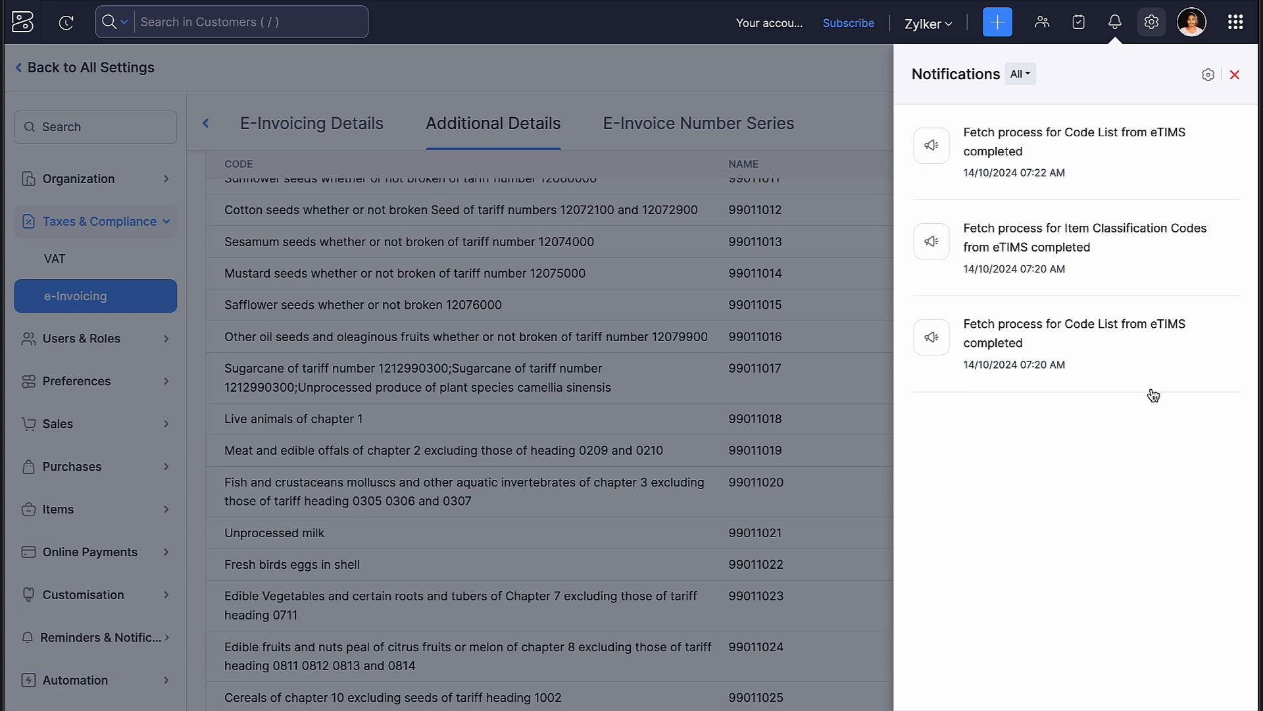
pyautogui.moveTo(876, 413)
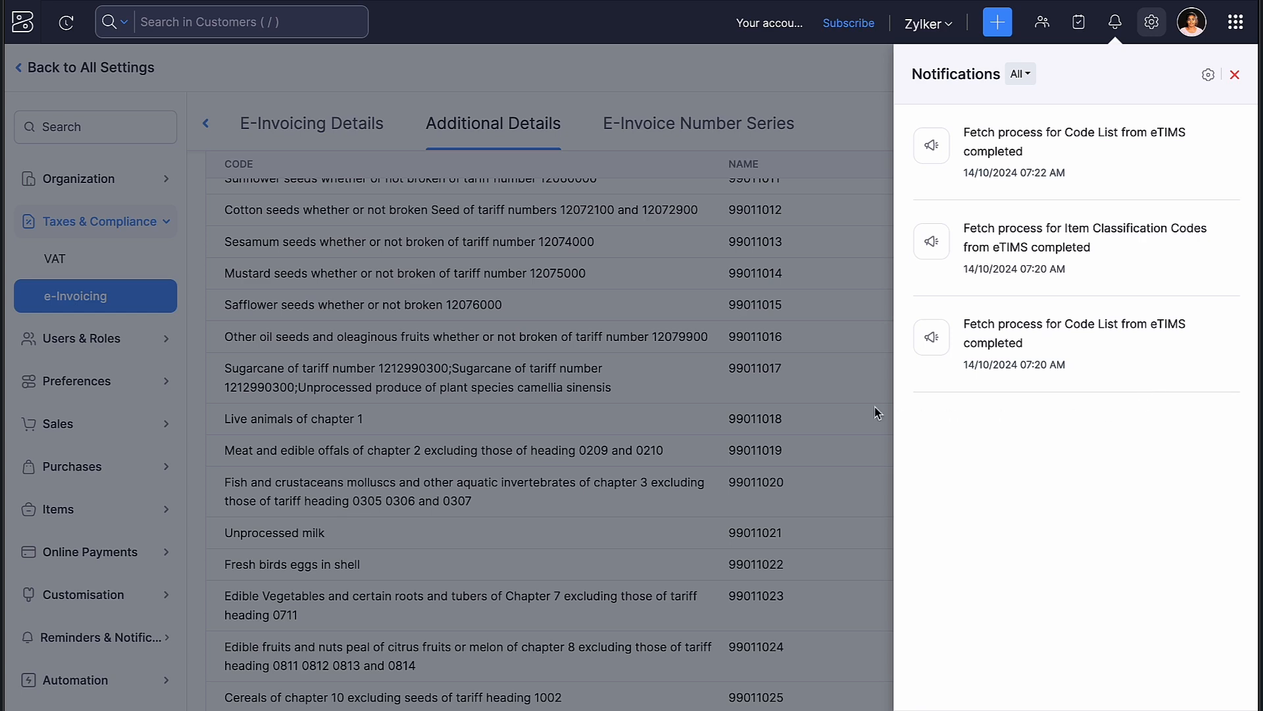
pyautogui.click(1234, 74)
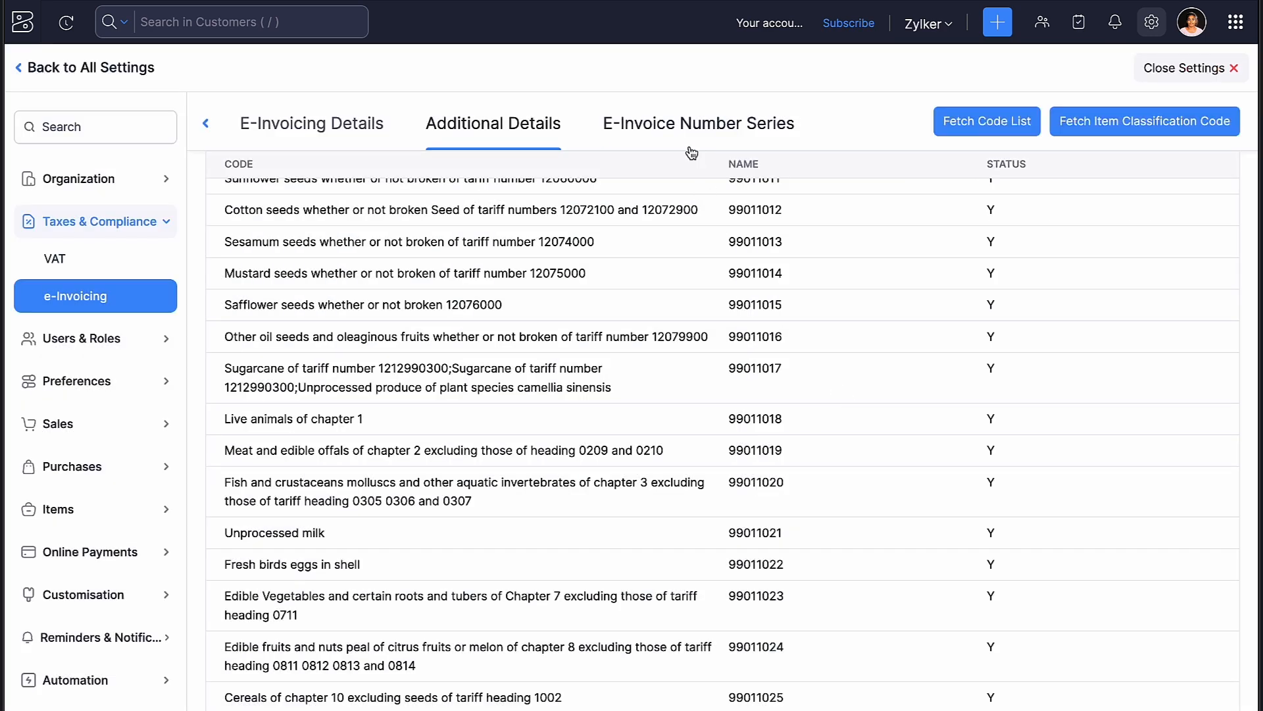